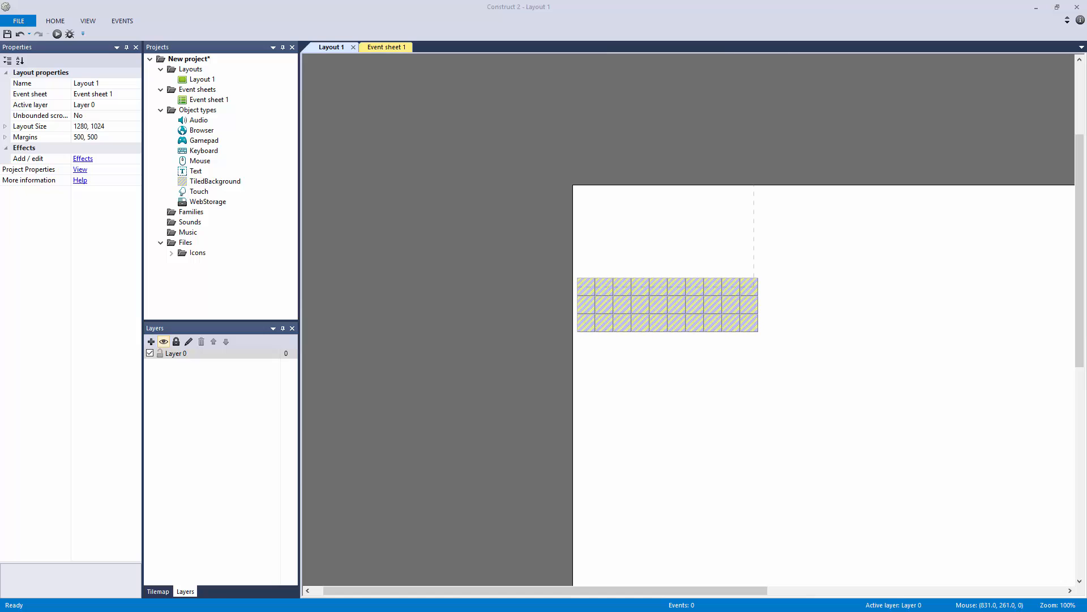
# Give the TiledBackground ground strip a Solid behavior
pyautogui.click(667, 306)
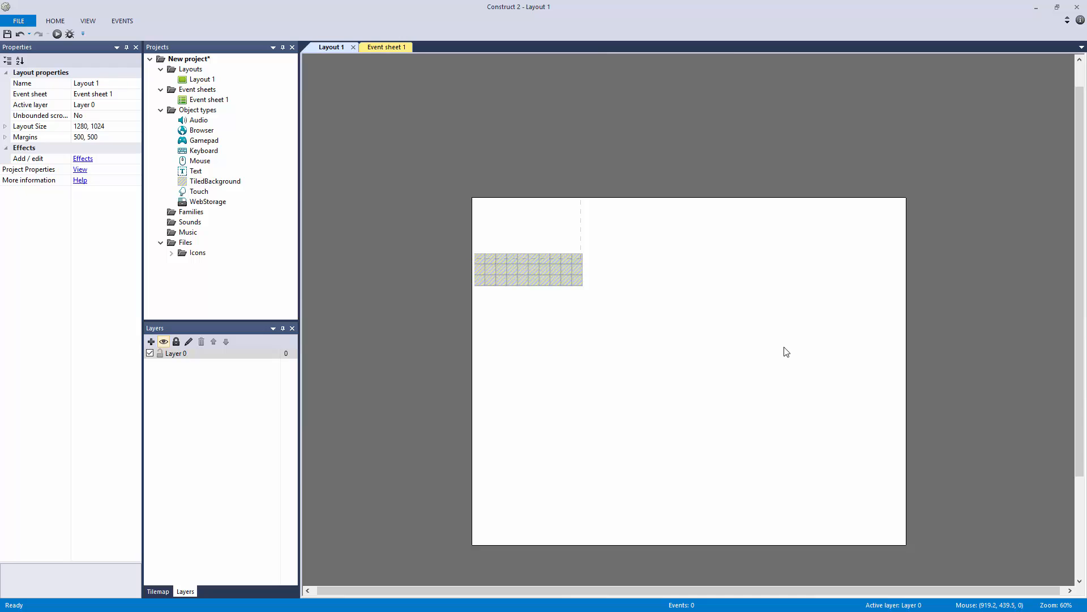
pyautogui.moveTo(772, 363)
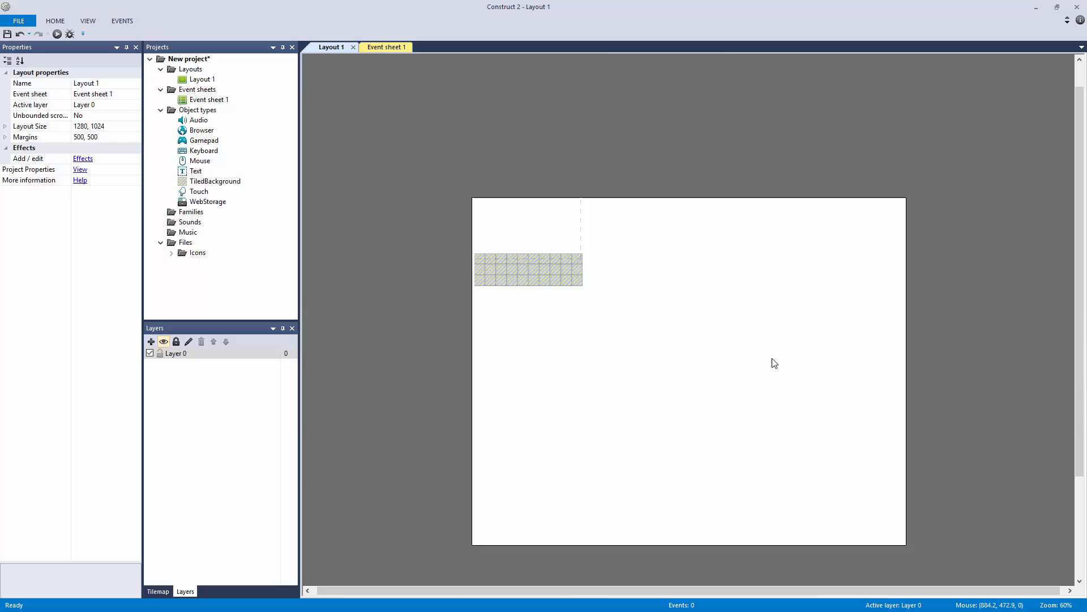
pyautogui.click(527, 272)
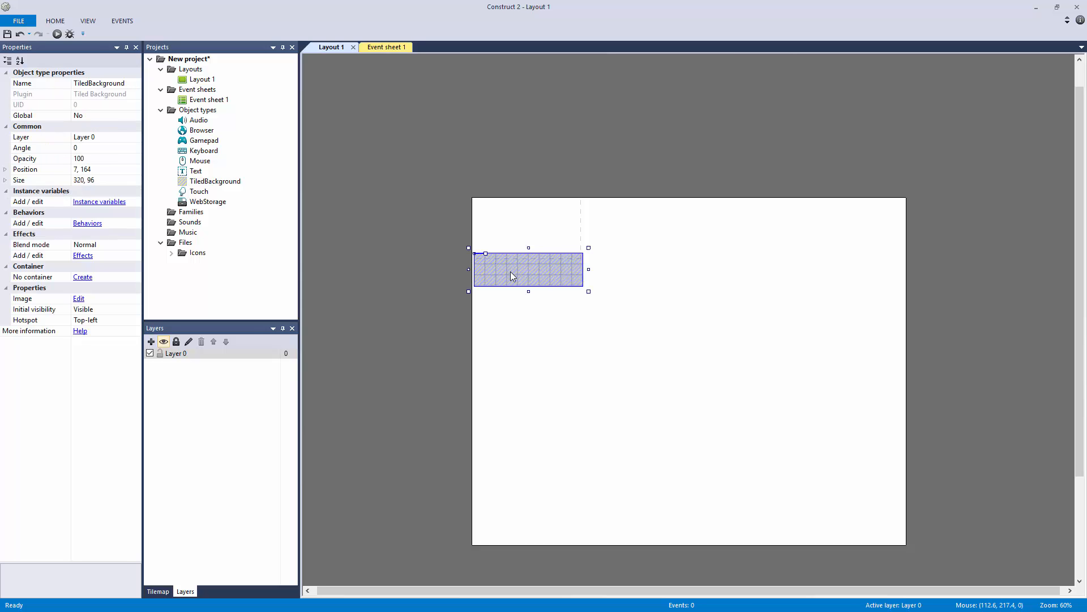
pyautogui.moveTo(579, 330)
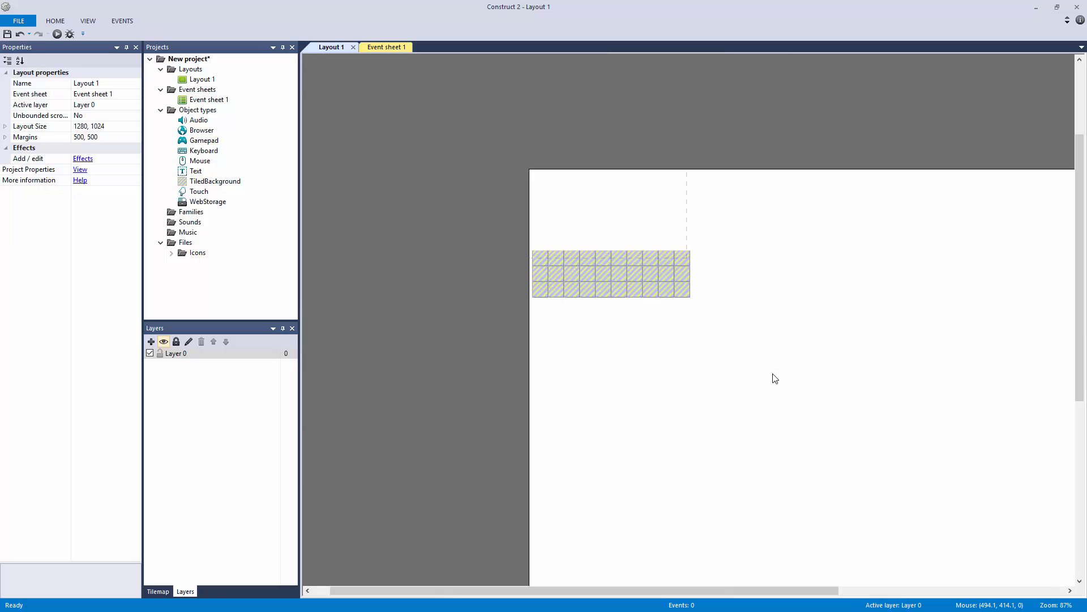
pyautogui.click(610, 273)
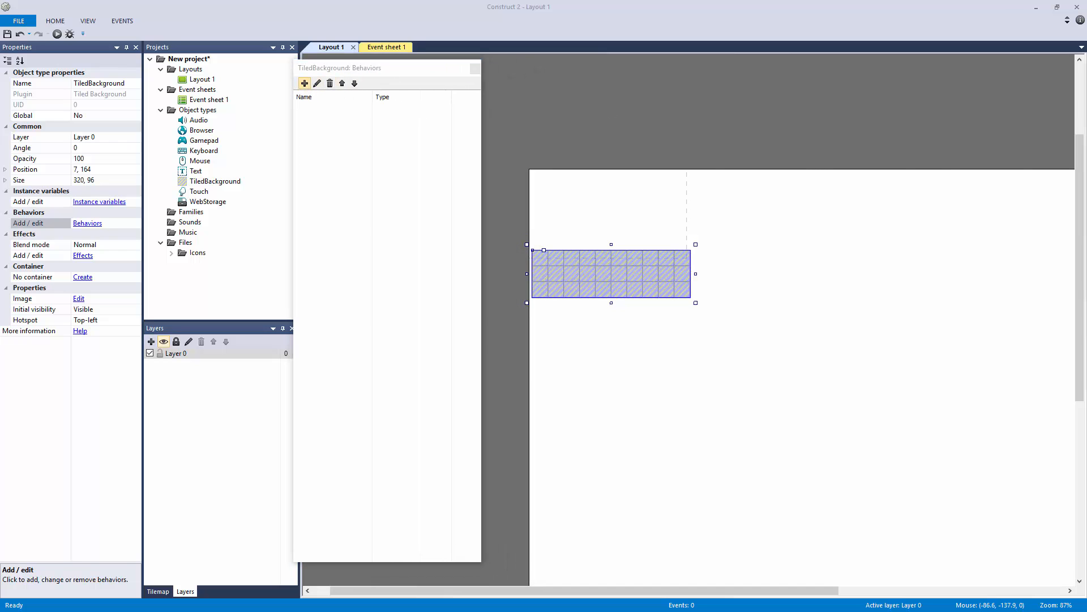
pyautogui.click(304, 82)
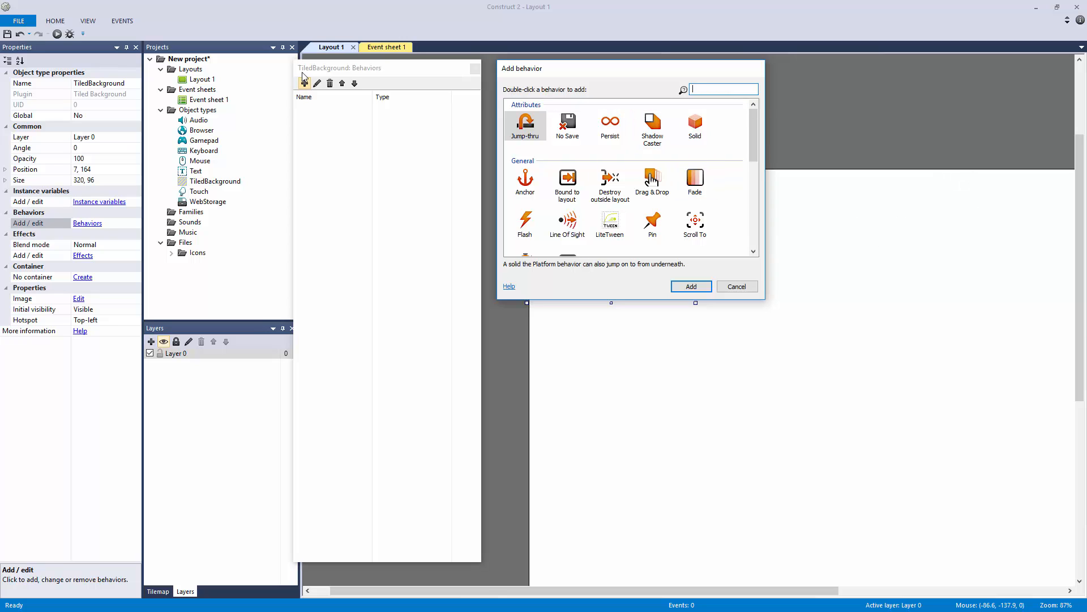
pyautogui.moveTo(611, 143)
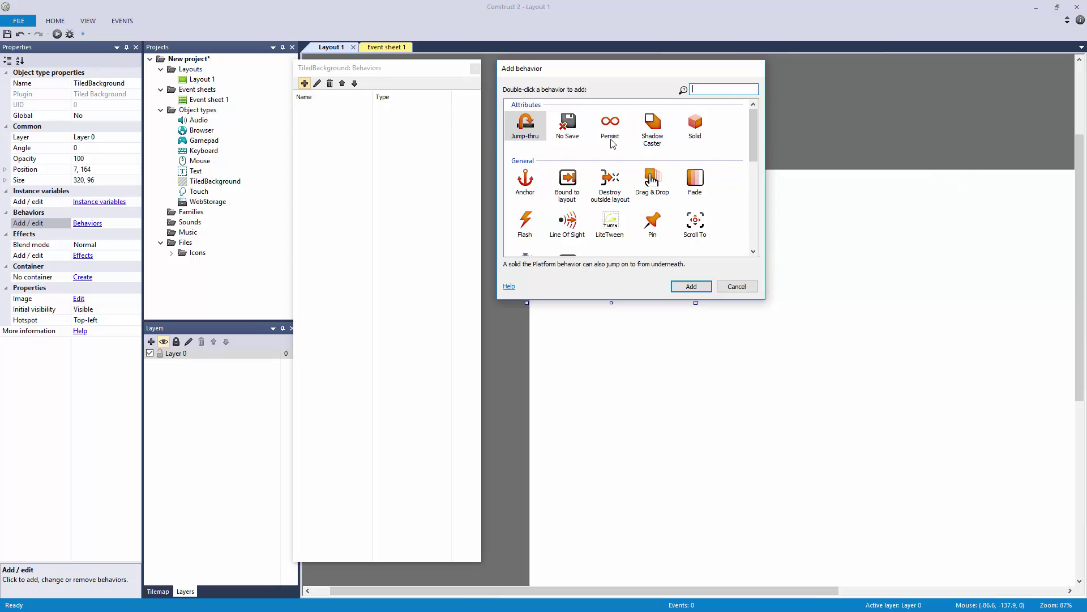
pyautogui.moveTo(669, 173)
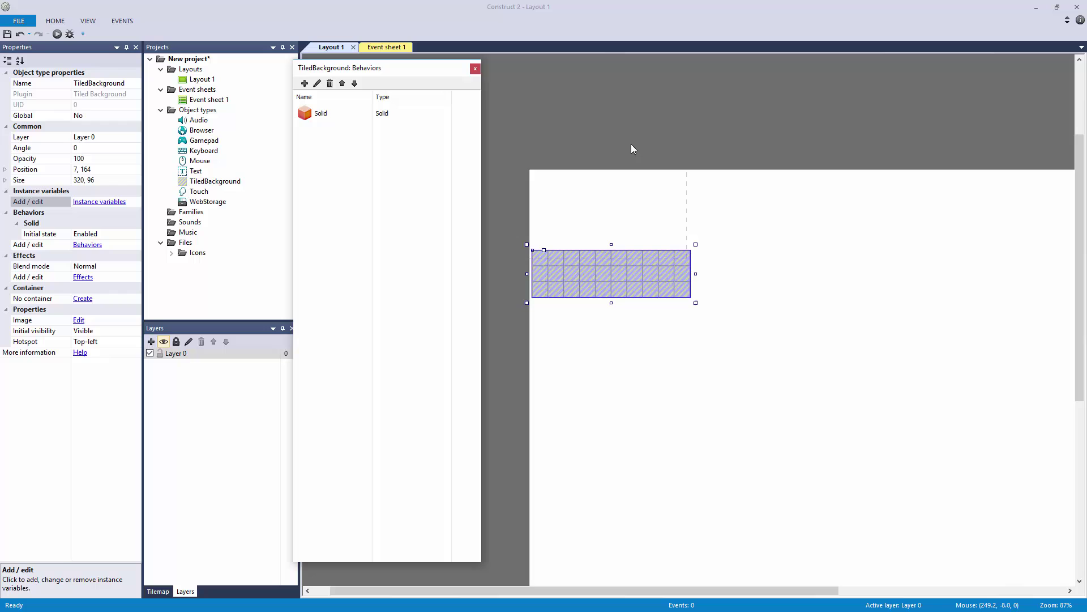
pyautogui.click(475, 68)
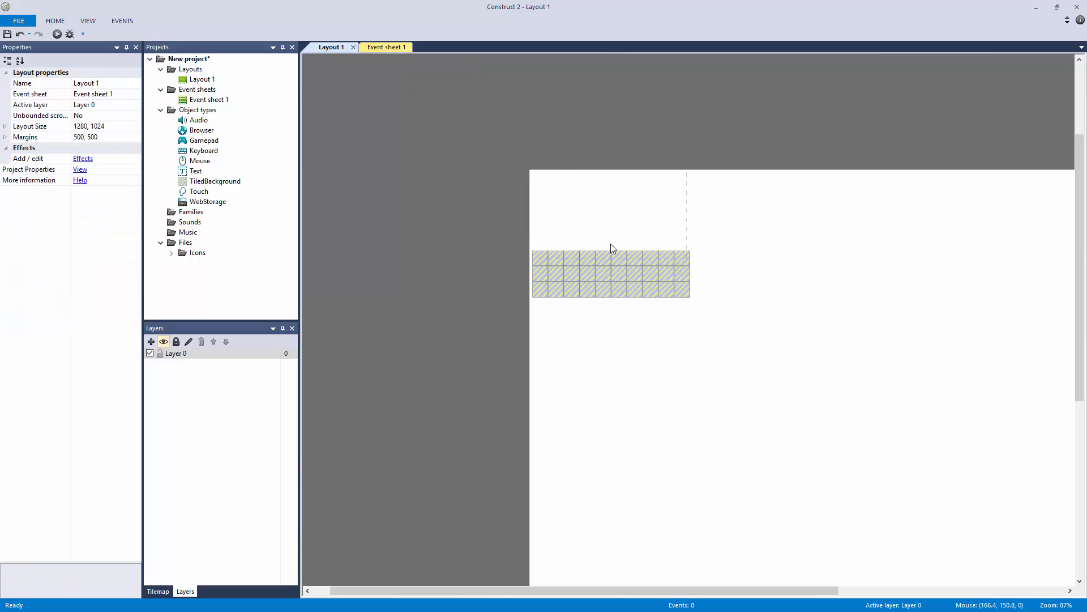
# Widen the ground strip, insert a new sprite and shrink its canvas to 8x16
pyautogui.click(612, 278)
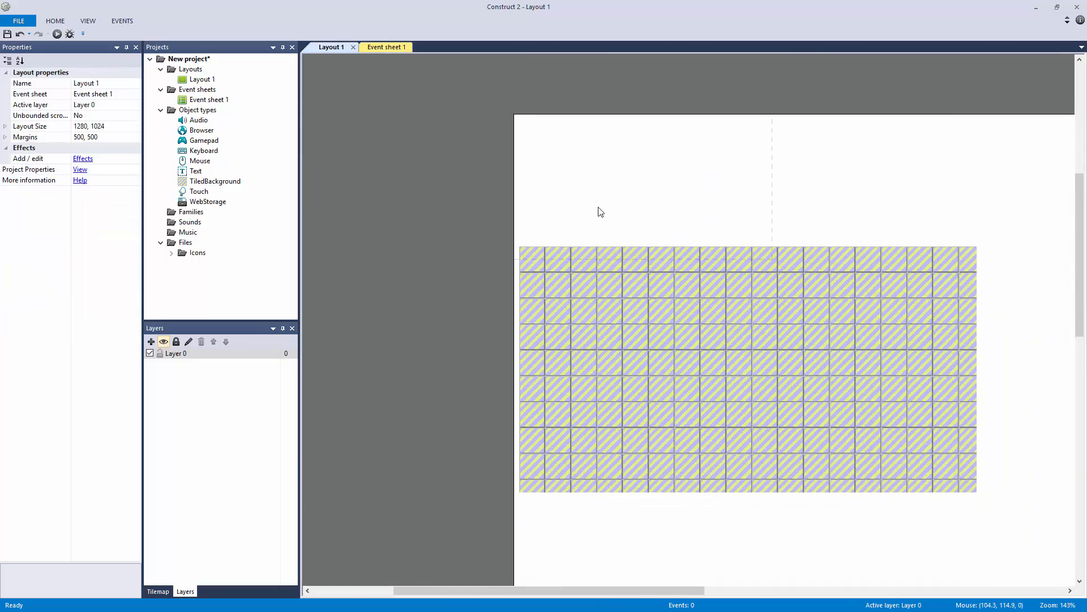
pyautogui.click(586, 284)
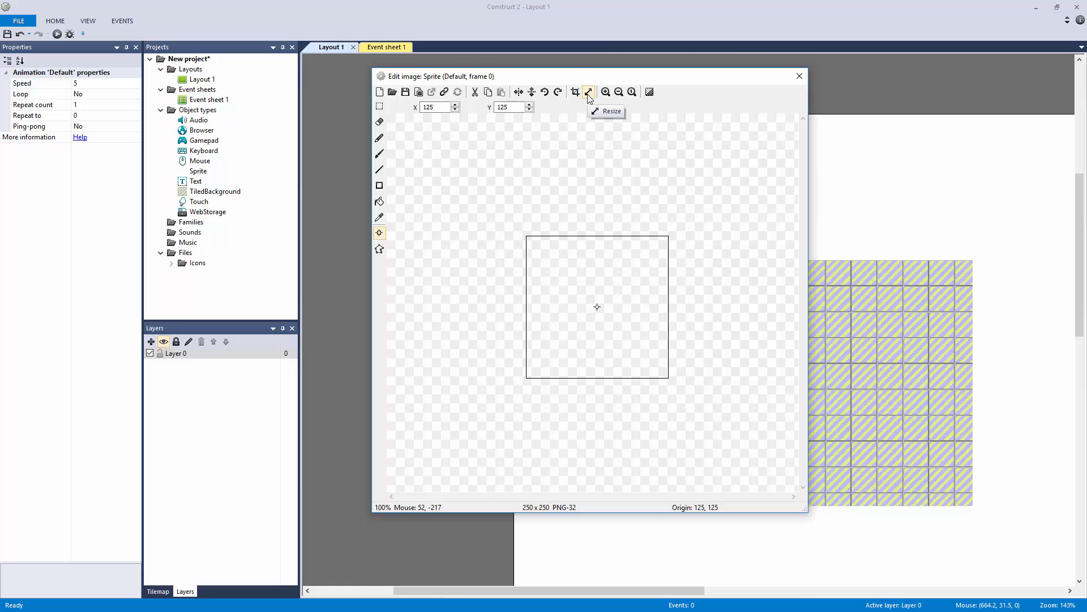
pyautogui.click(588, 92)
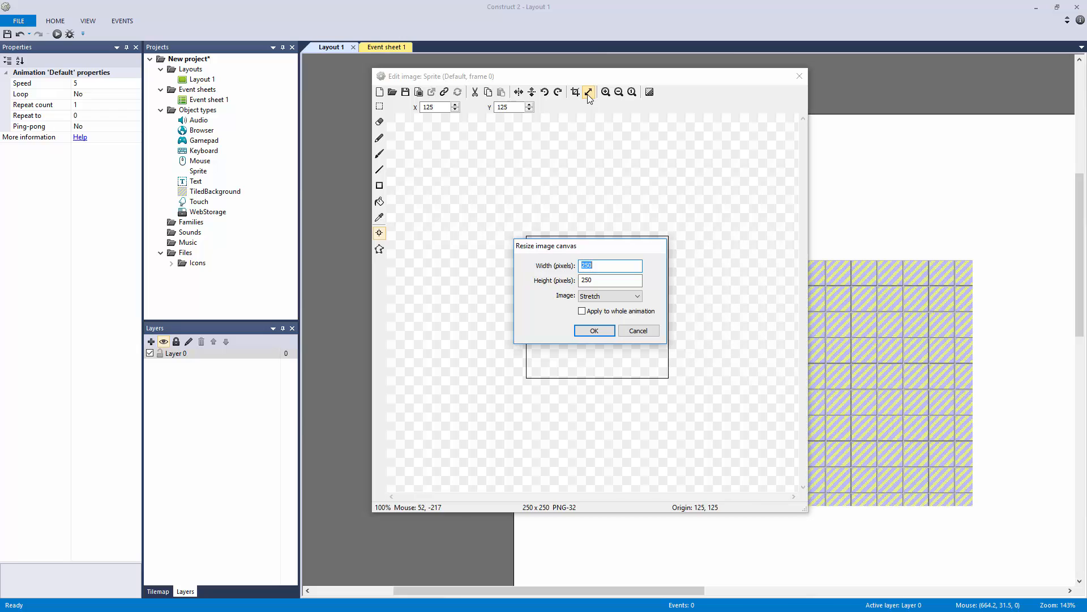
pyautogui.click(594, 330)
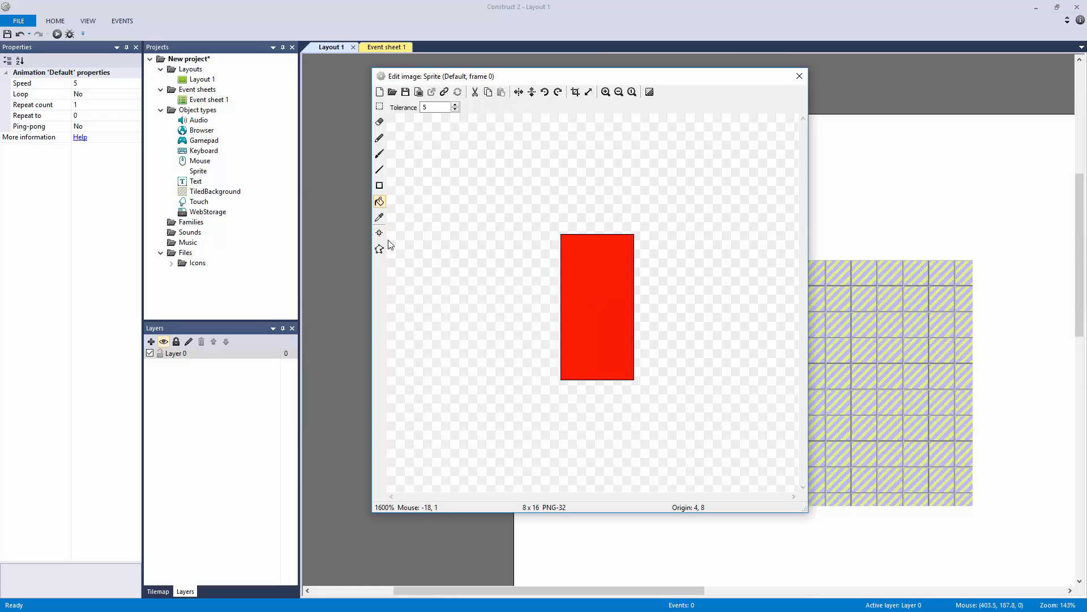
# Set the red sprite's image origin to bottom centre and close the editor
pyautogui.click(379, 232)
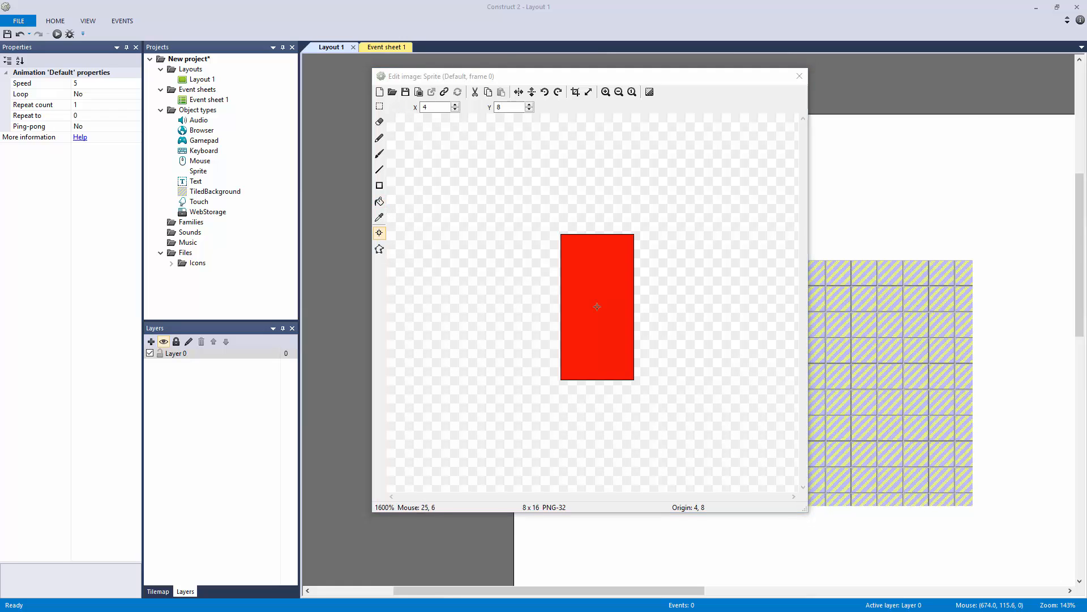
pyautogui.click(379, 232)
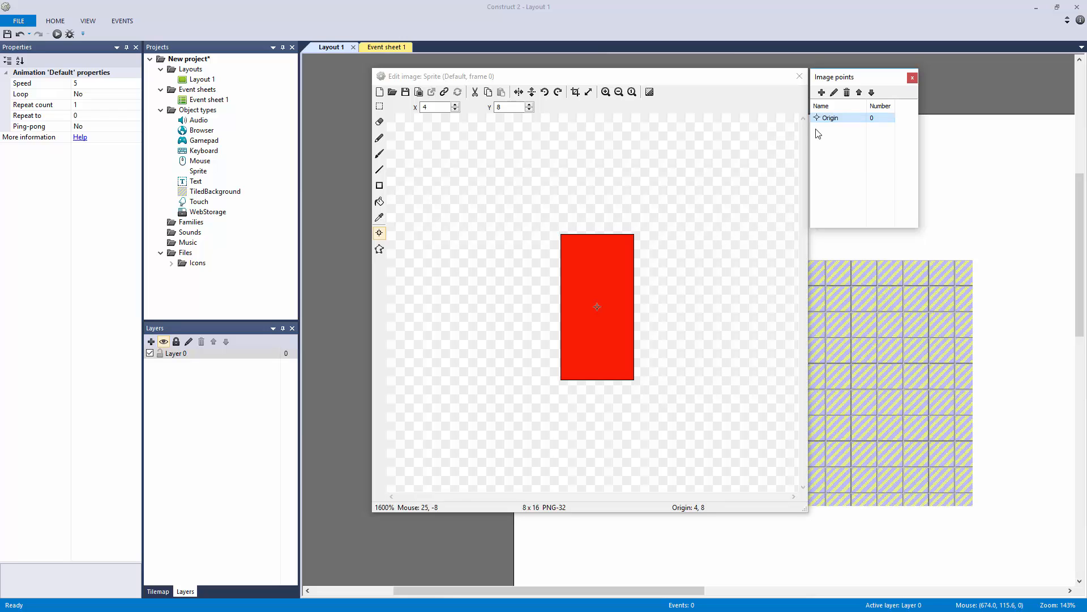
pyautogui.rightClick(829, 117)
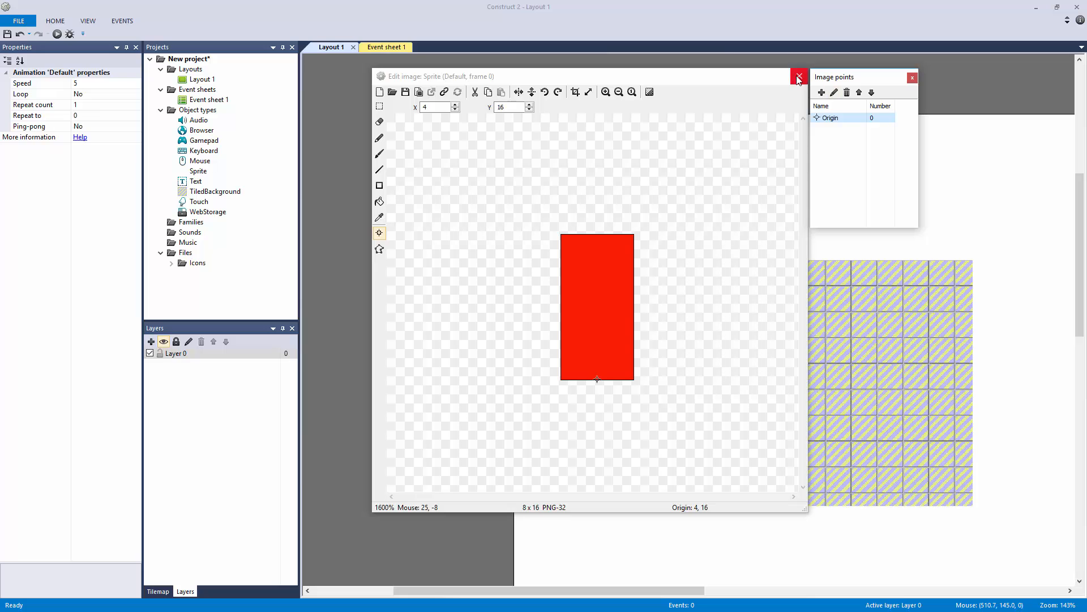
pyautogui.click(799, 77)
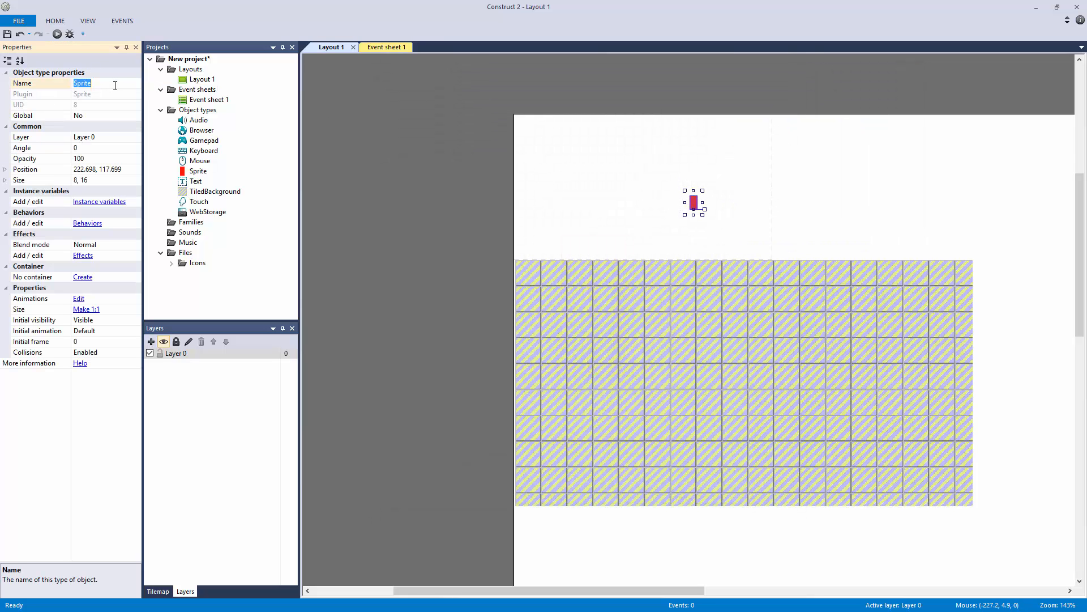
# Rename the sprite obj_player_animations and add Platform and ScrollTo behaviors
pyautogui.write('obj_player_animations')
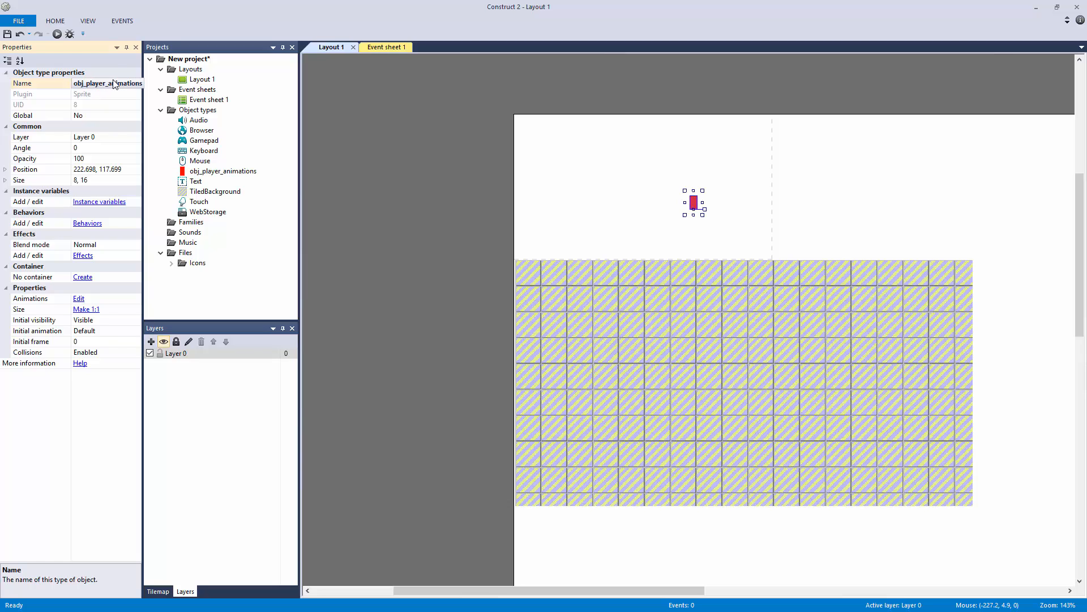
pyautogui.click(87, 223)
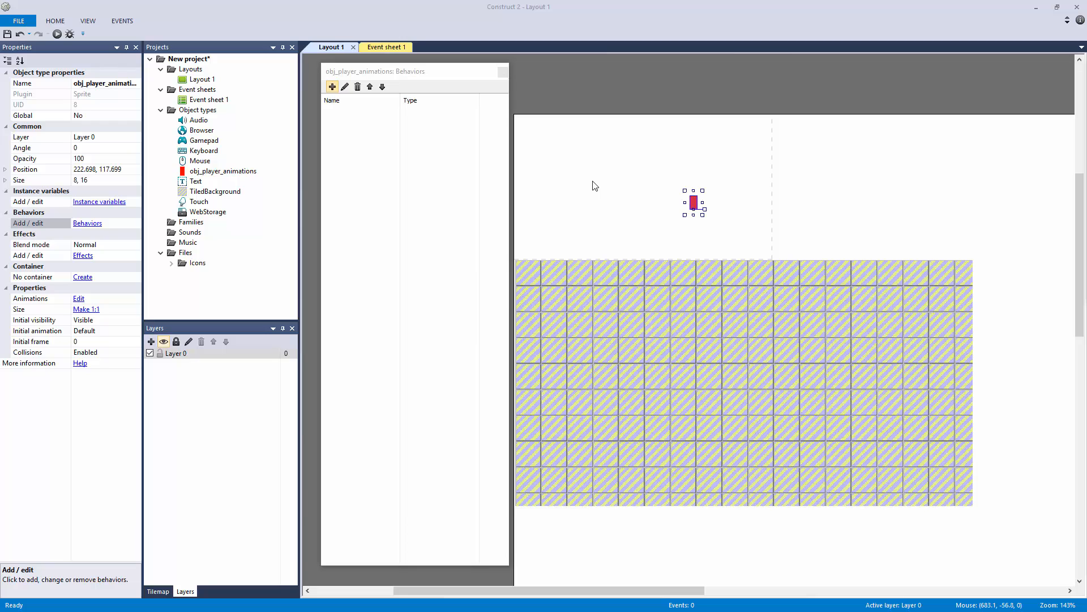
pyautogui.click(331, 86)
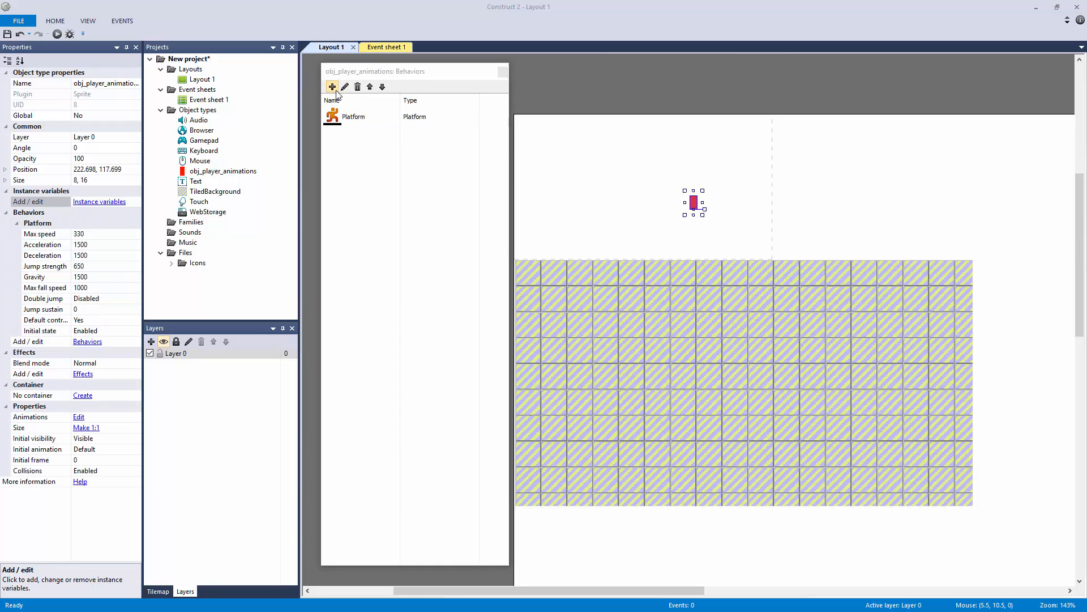
pyautogui.click(332, 86)
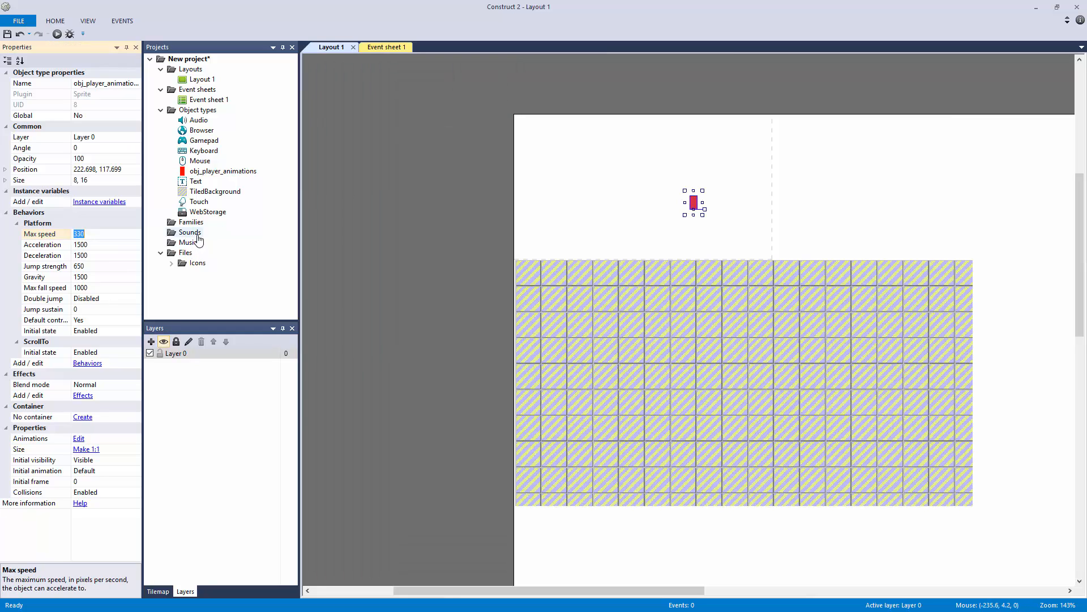
# Set the Platform max speed to 150 and switch to Event sheet 1
pyautogui.click(79, 266)
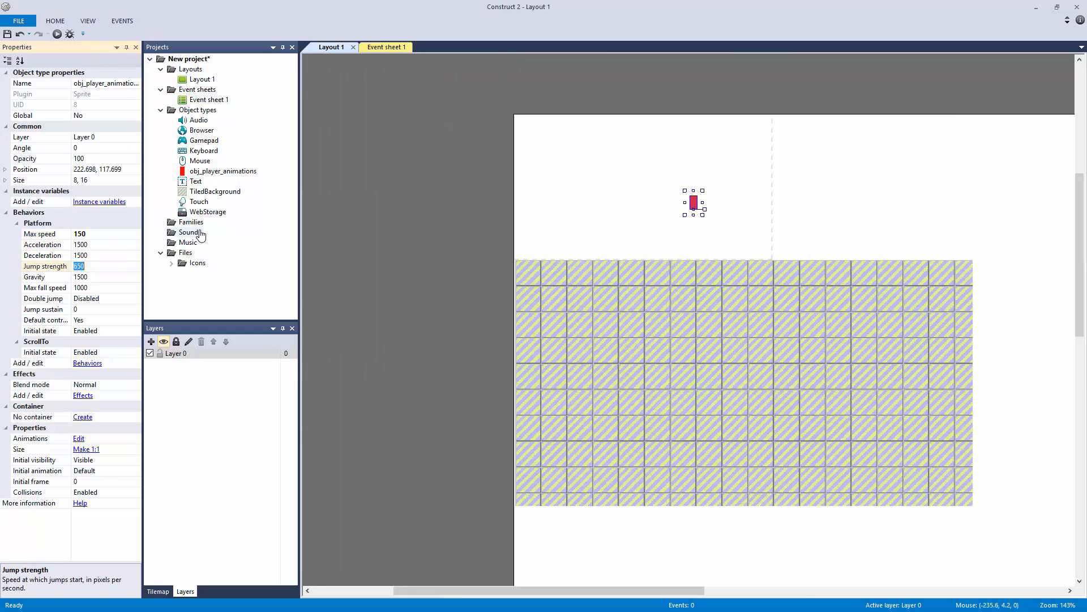
pyautogui.click(392, 189)
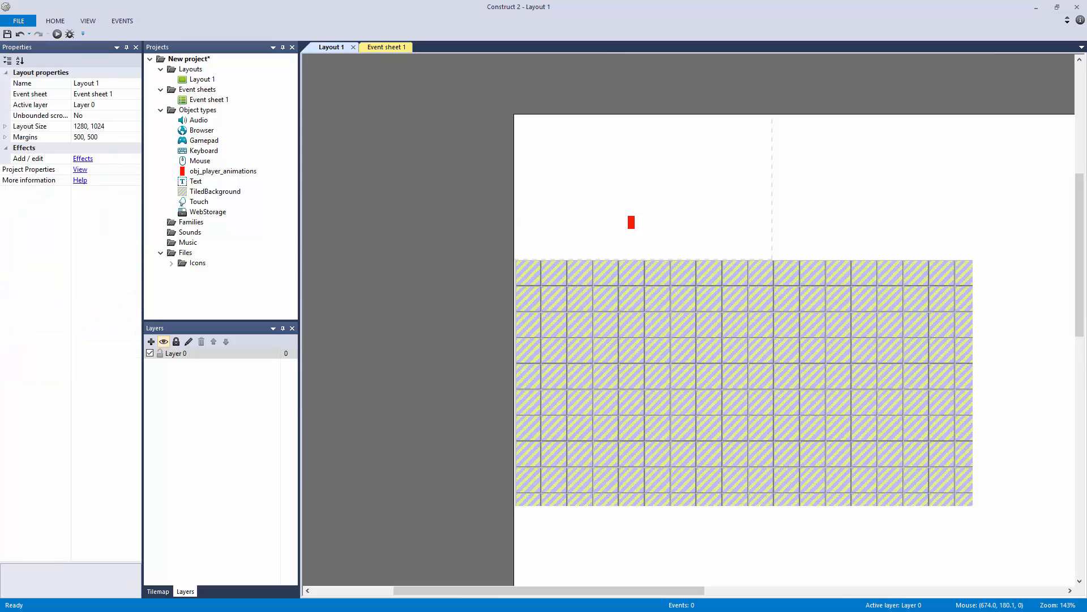
pyautogui.moveTo(396, 136)
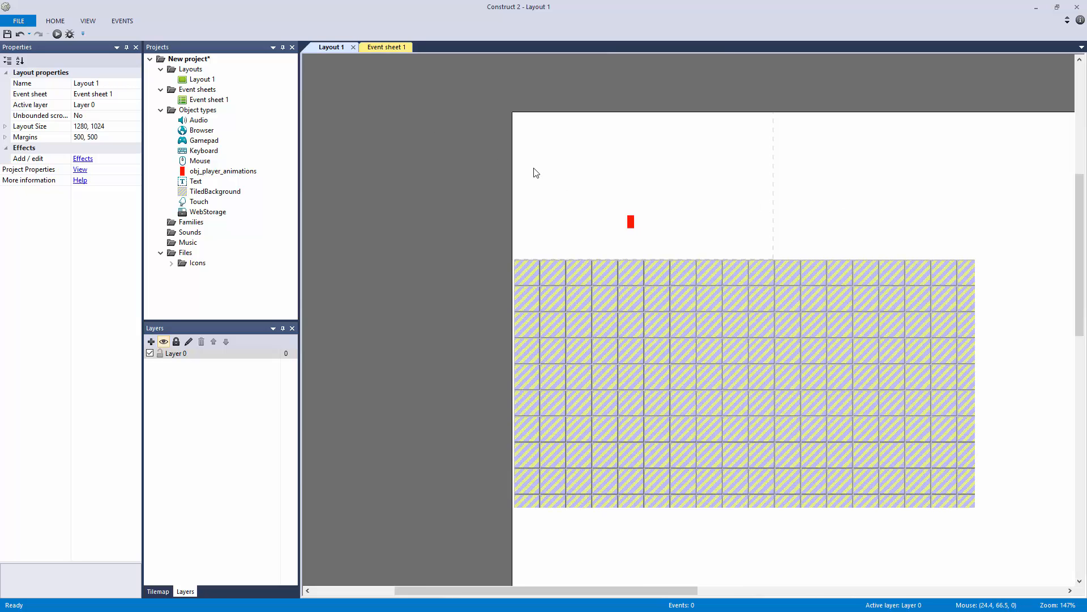
pyautogui.click(386, 47)
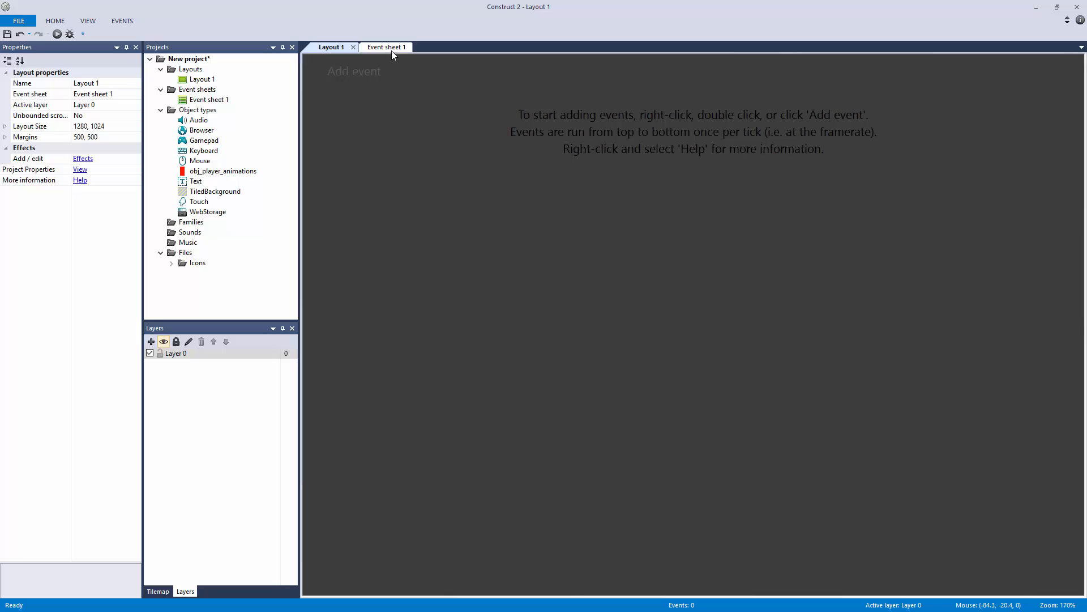
# Add a Platform On jump event for obj_player_animations and insert a Function object
pyautogui.click(386, 47)
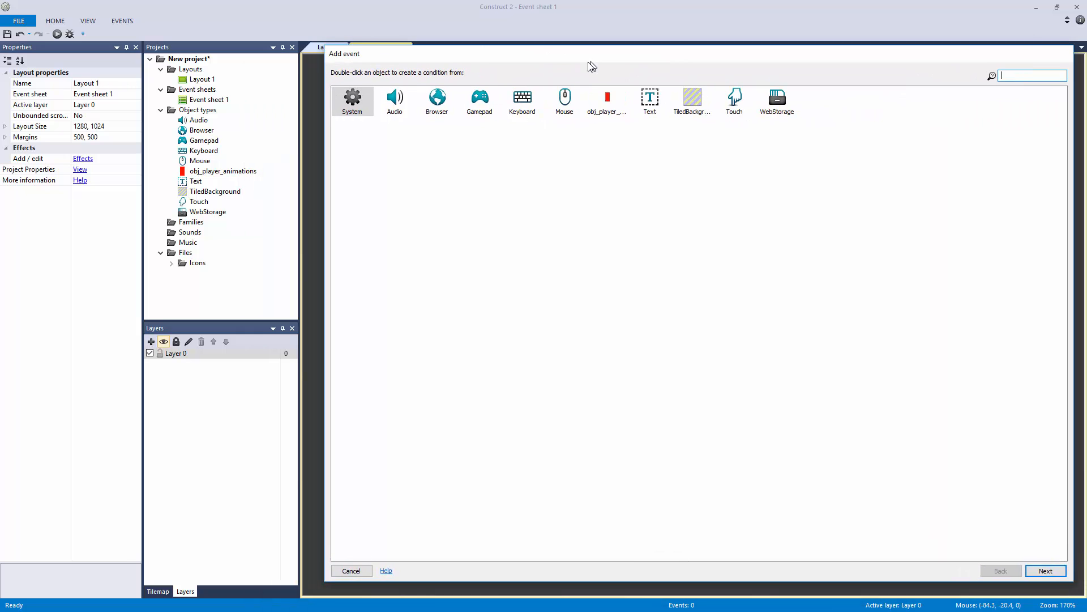
pyautogui.doubleClick(607, 96)
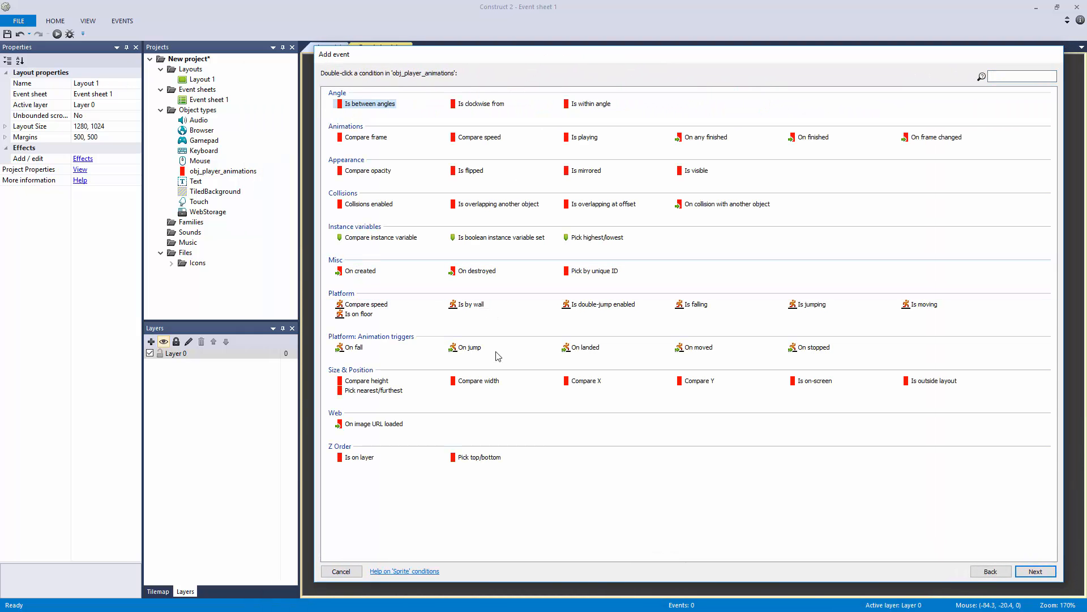
pyautogui.click(353, 348)
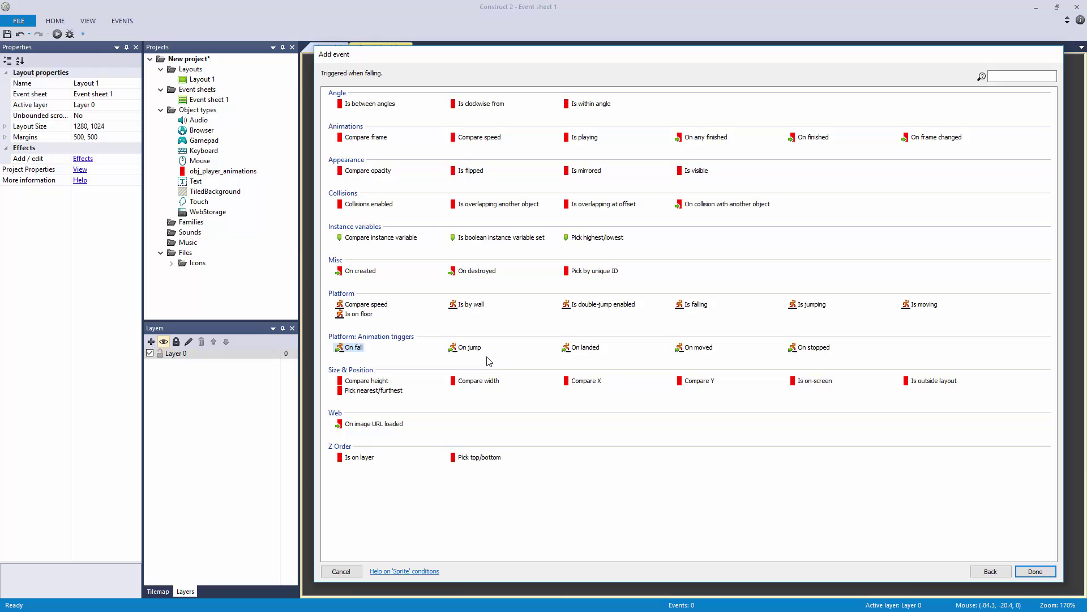
pyautogui.click(341, 571)
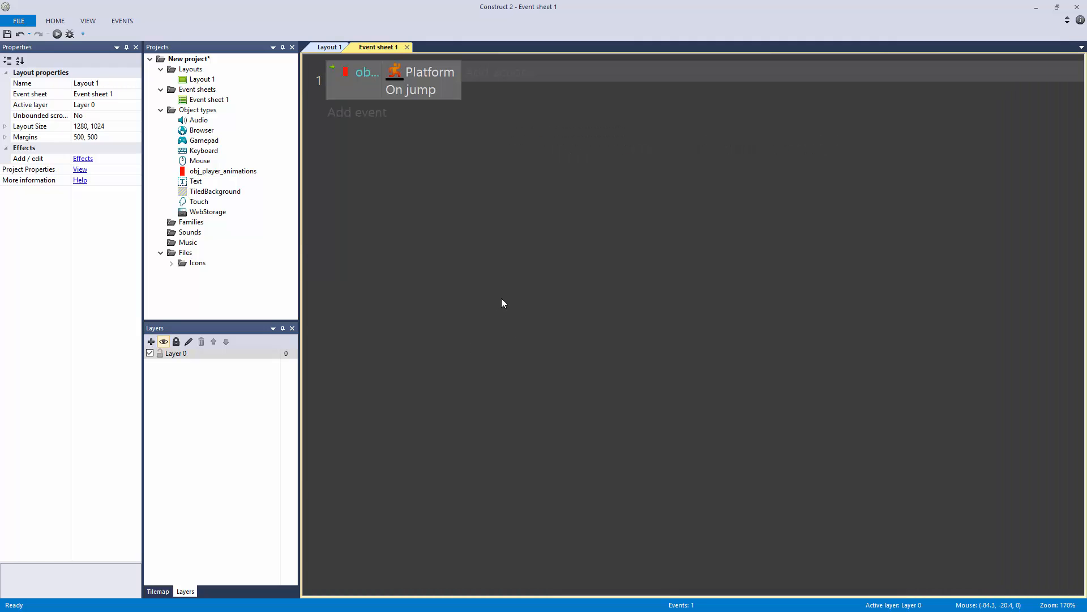
pyautogui.moveTo(529, 293)
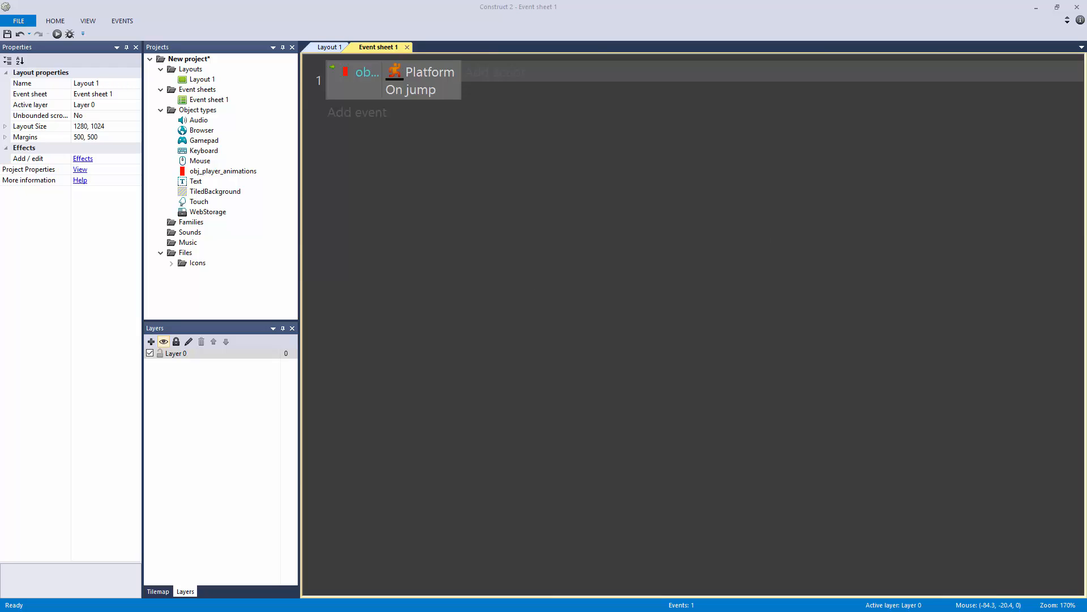
pyautogui.click(356, 112)
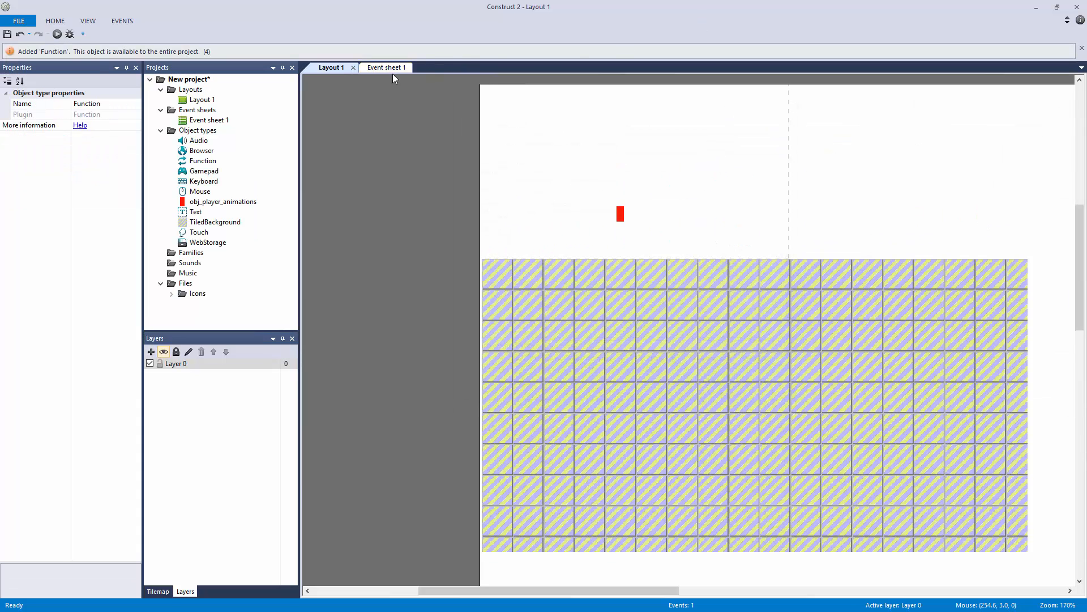
# Add an On function event named "squash_stretch_func"
pyautogui.click(386, 67)
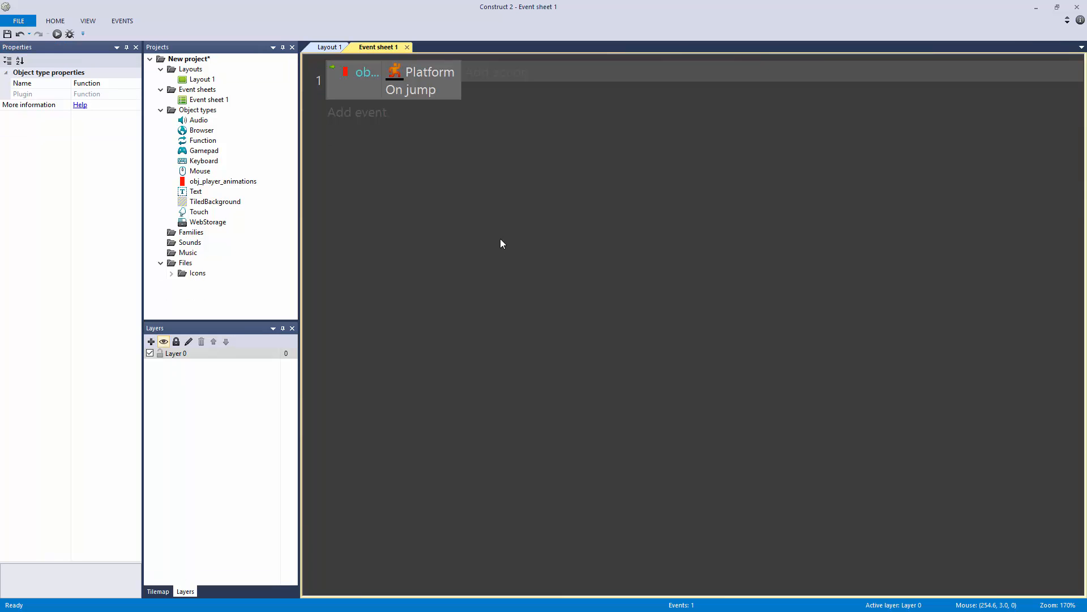
pyautogui.moveTo(367, 114)
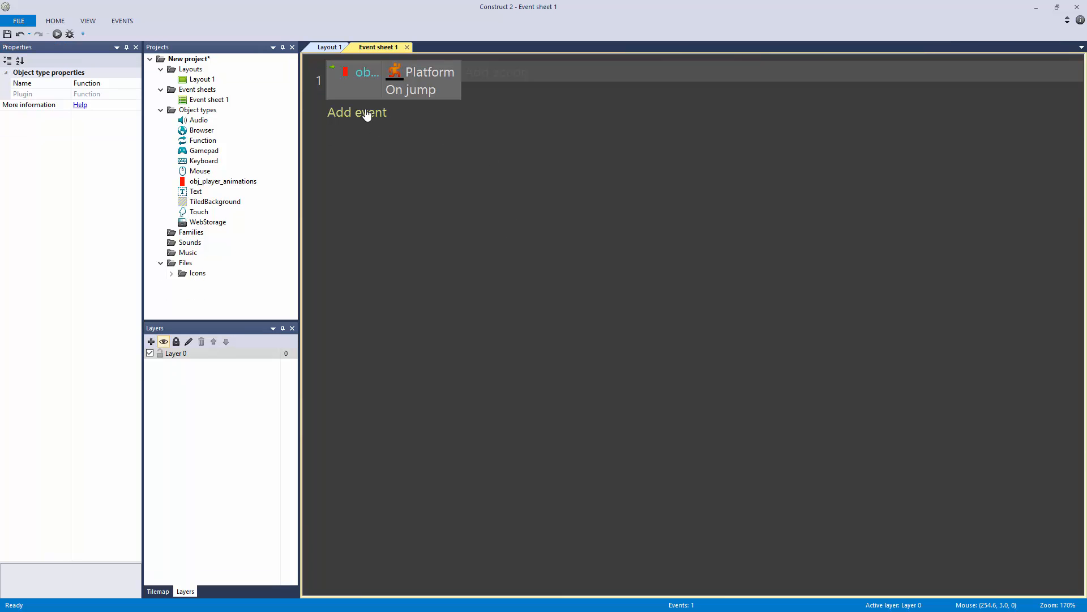
pyautogui.click(356, 112)
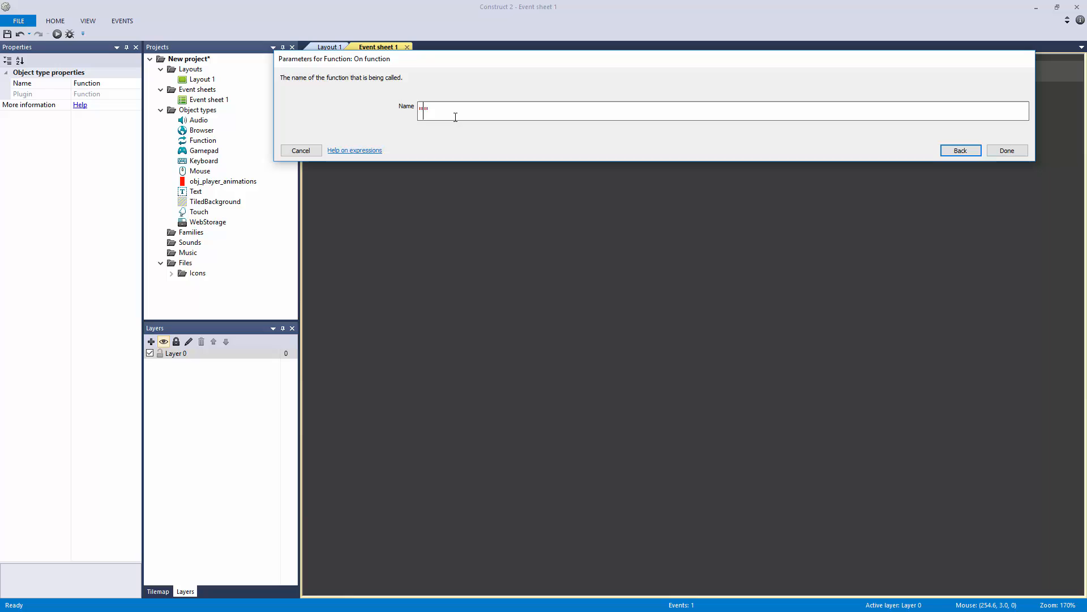
pyautogui.write('"squash_stre"')
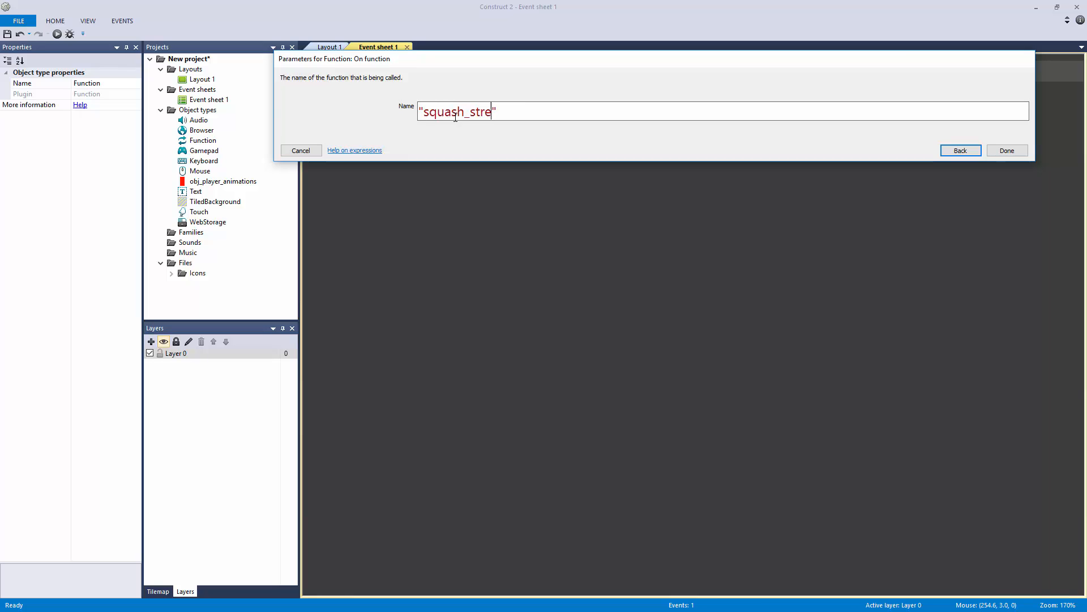
pyautogui.click(1007, 151)
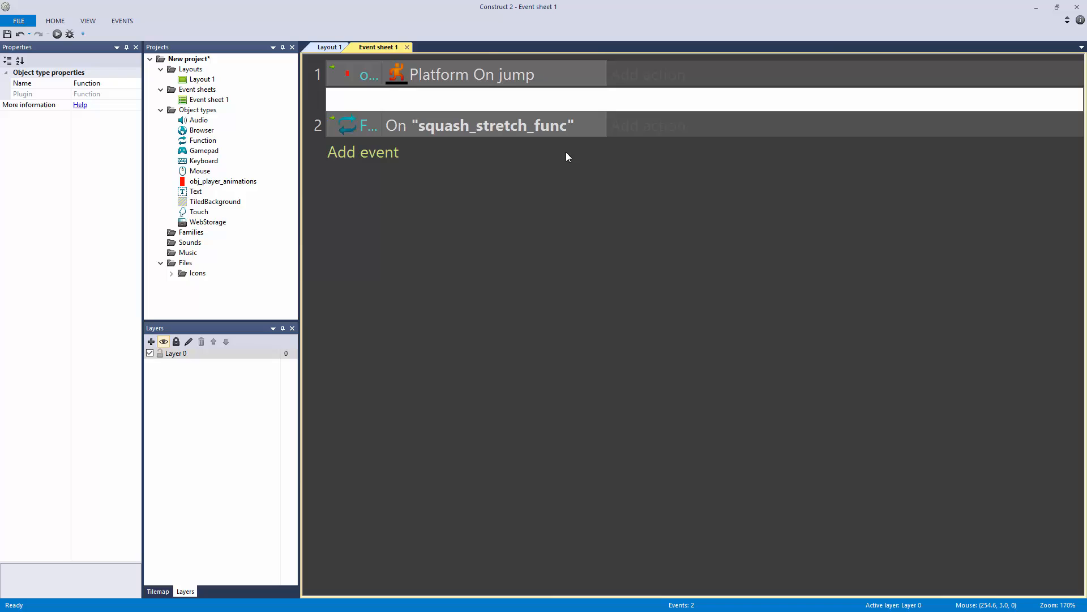
# Add a comment reading squash_stretch_func(targetwidth, targetheight)
pyautogui.write('squash_stretc')
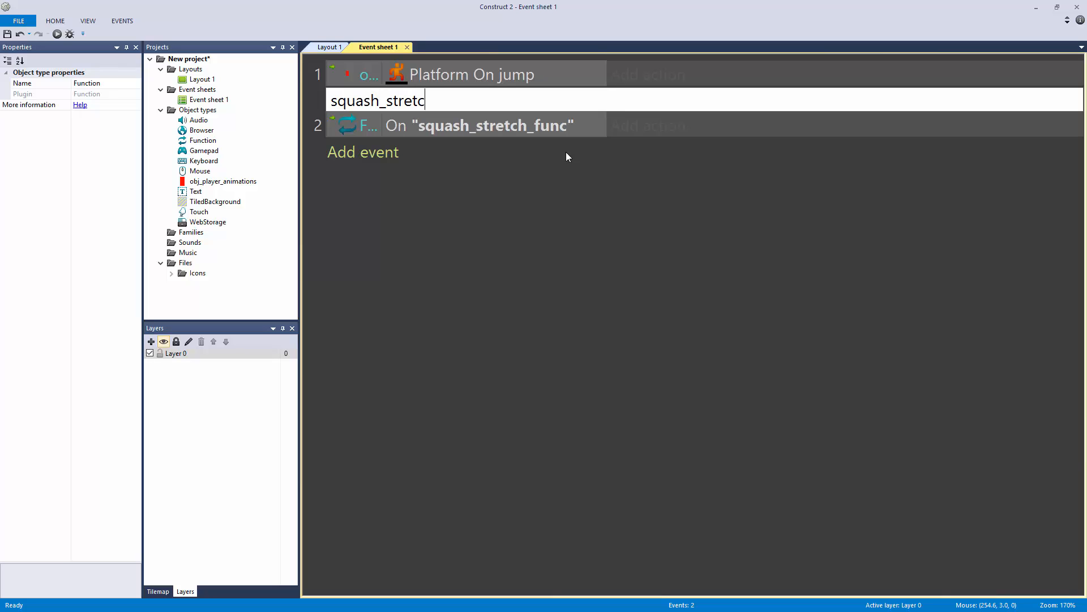
pyautogui.write('_func')
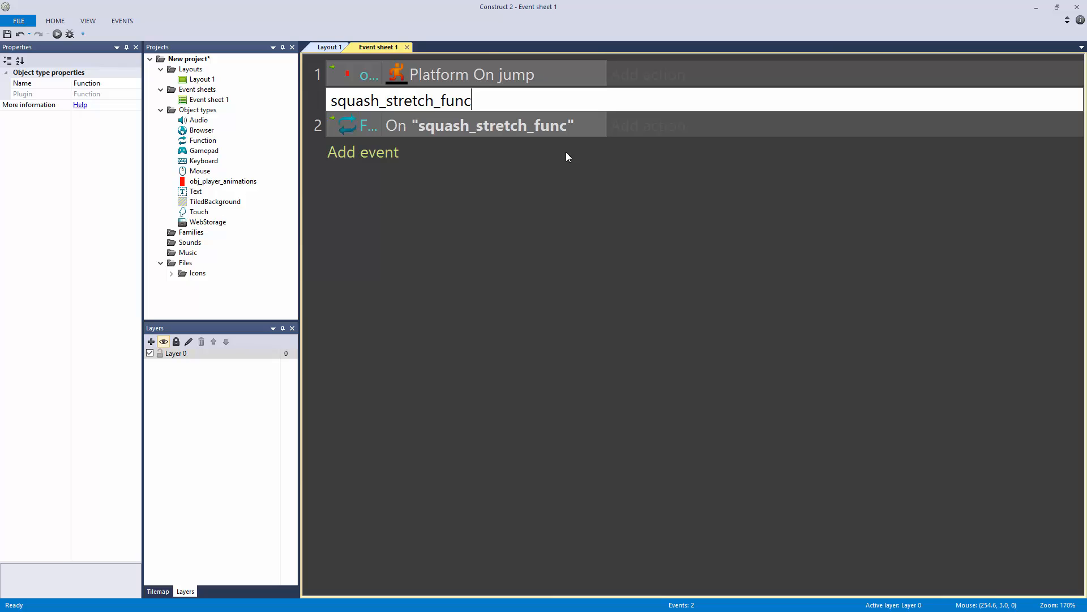
pyautogui.write('(')
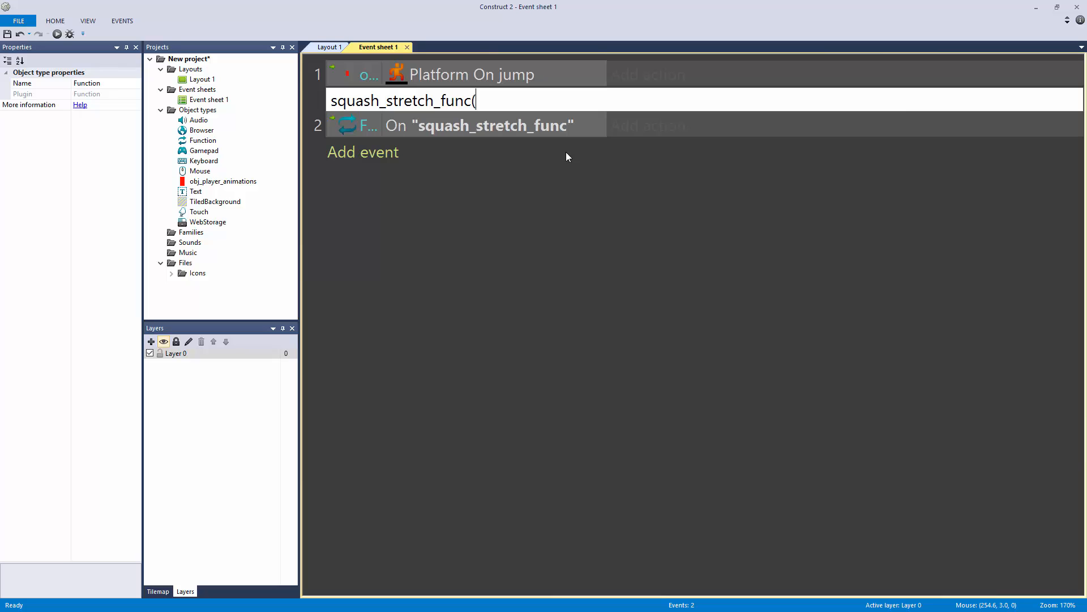
pyautogui.write('targetwidth')
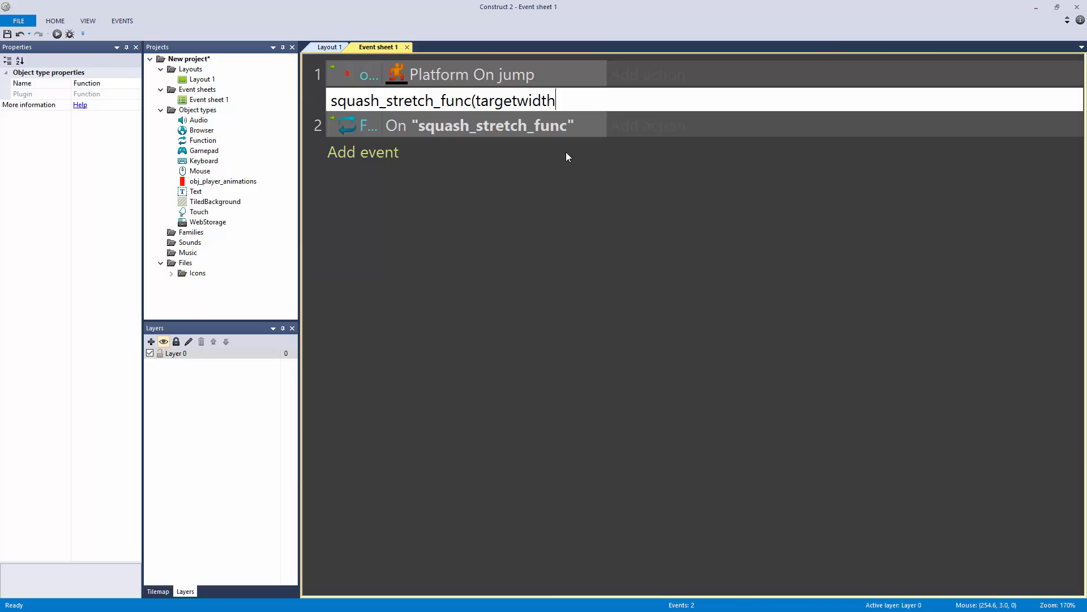
pyautogui.write(', targetheight)')
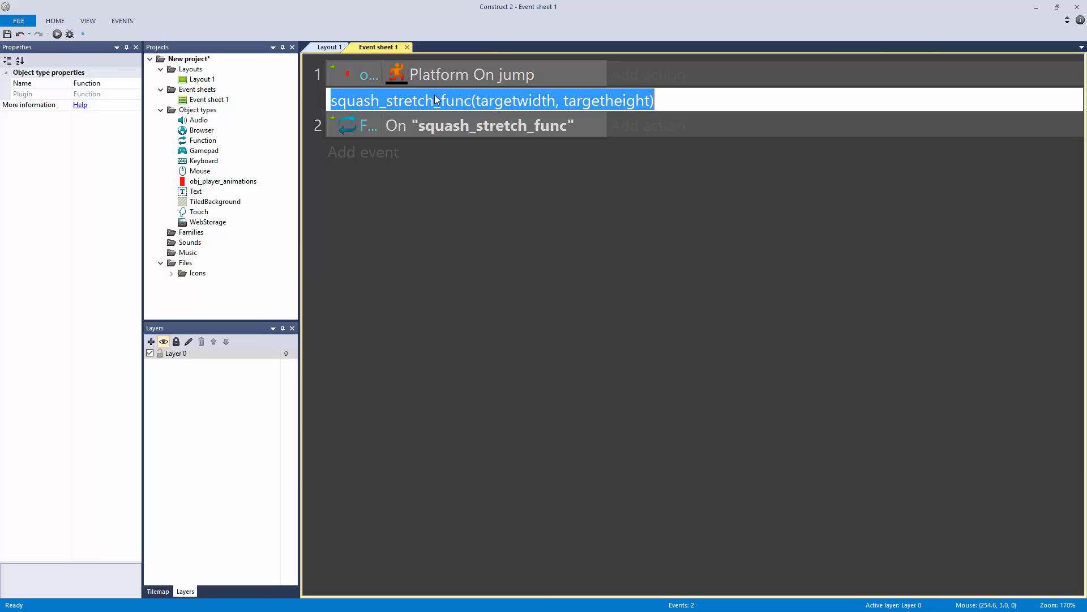
pyautogui.moveTo(572, 247)
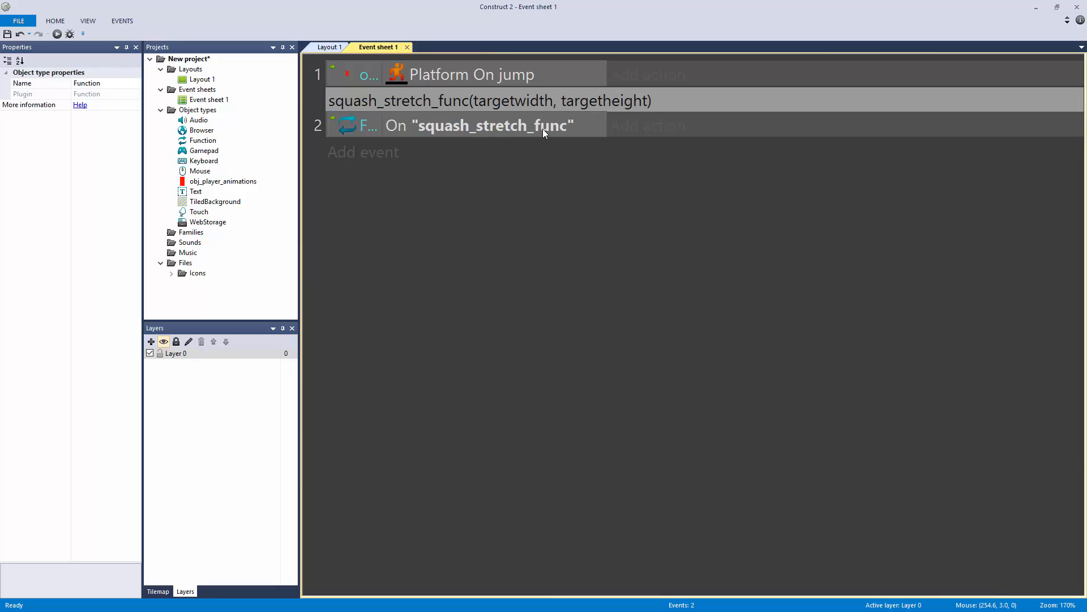
# Add a player Set size action with width lerp(Self.Width, Function.Param(0), 11 * dt)
pyautogui.click(472, 125)
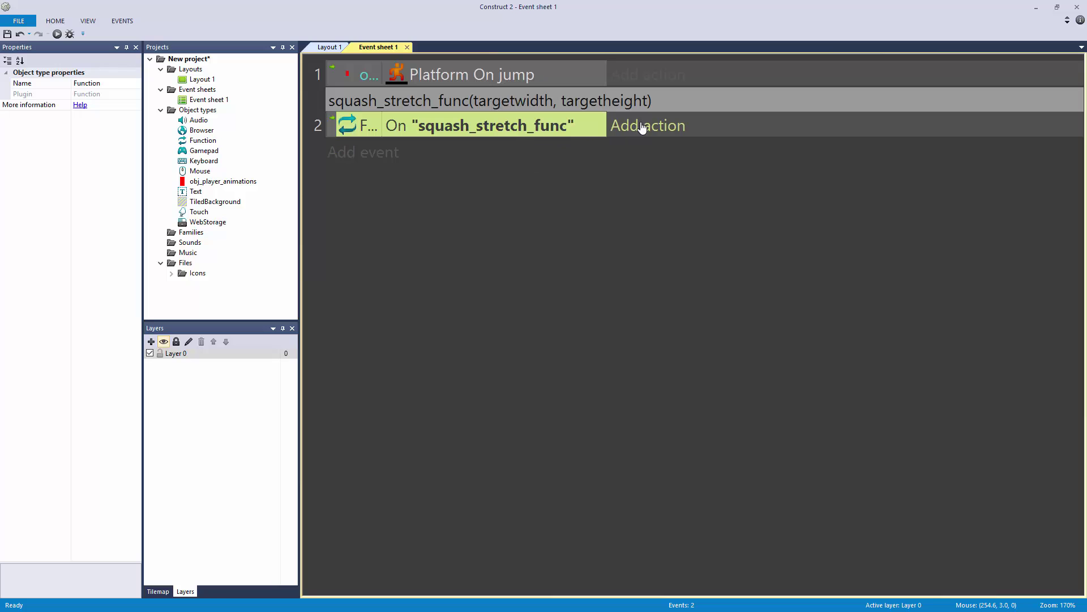
pyautogui.click(647, 125)
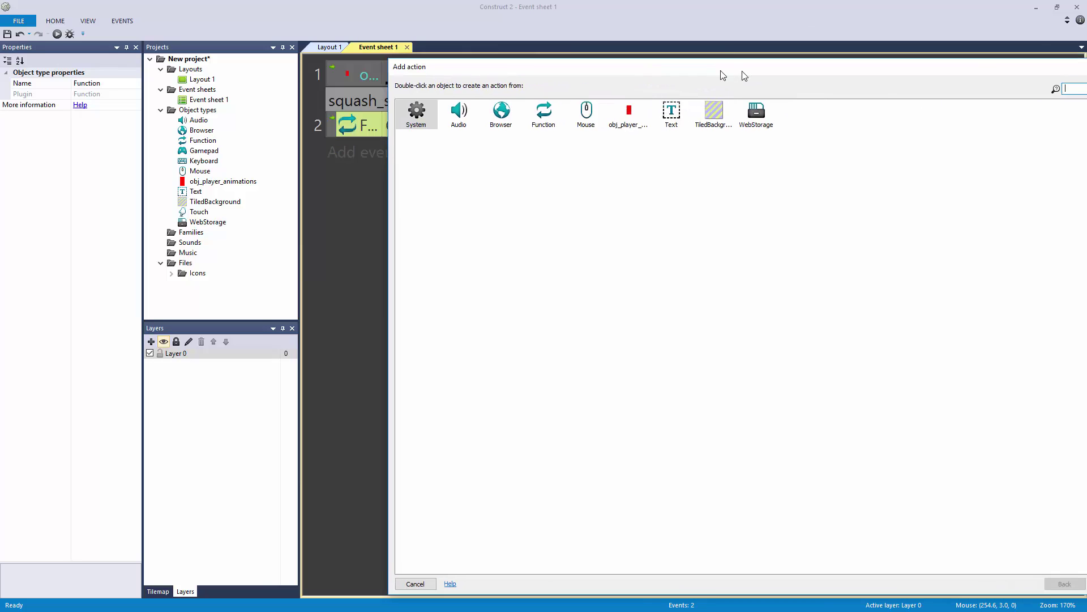
pyautogui.doubleClick(628, 108)
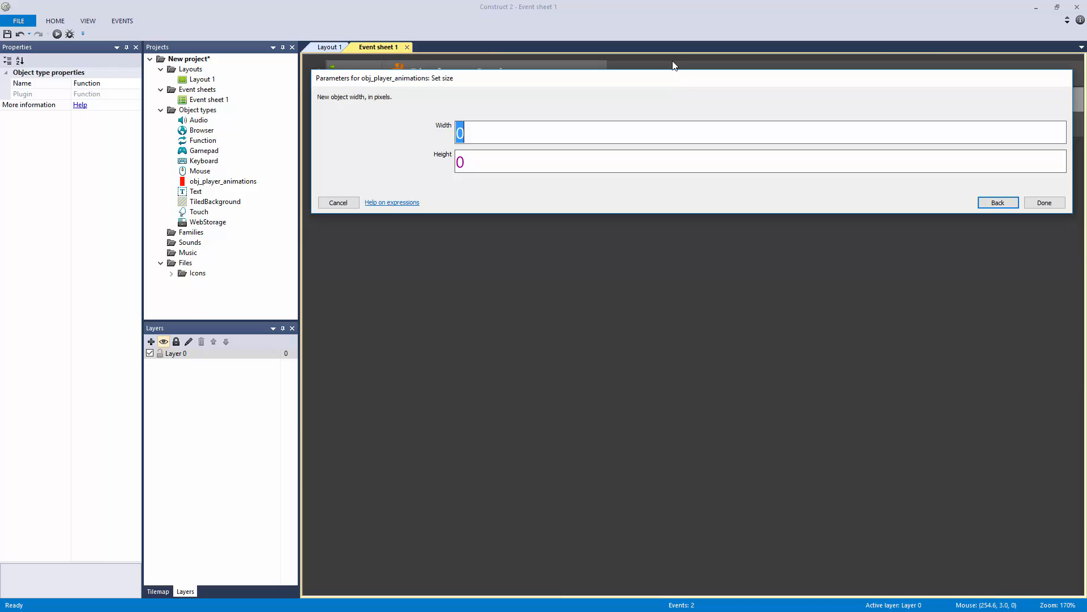
pyautogui.write('lerp(Self.Width,')
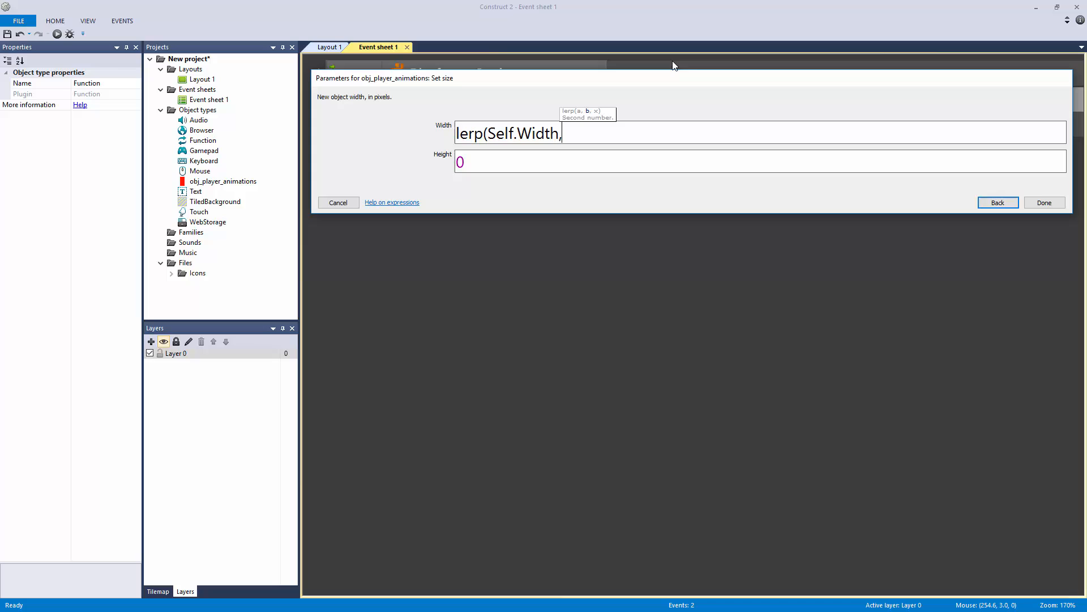
pyautogui.write('Functio')
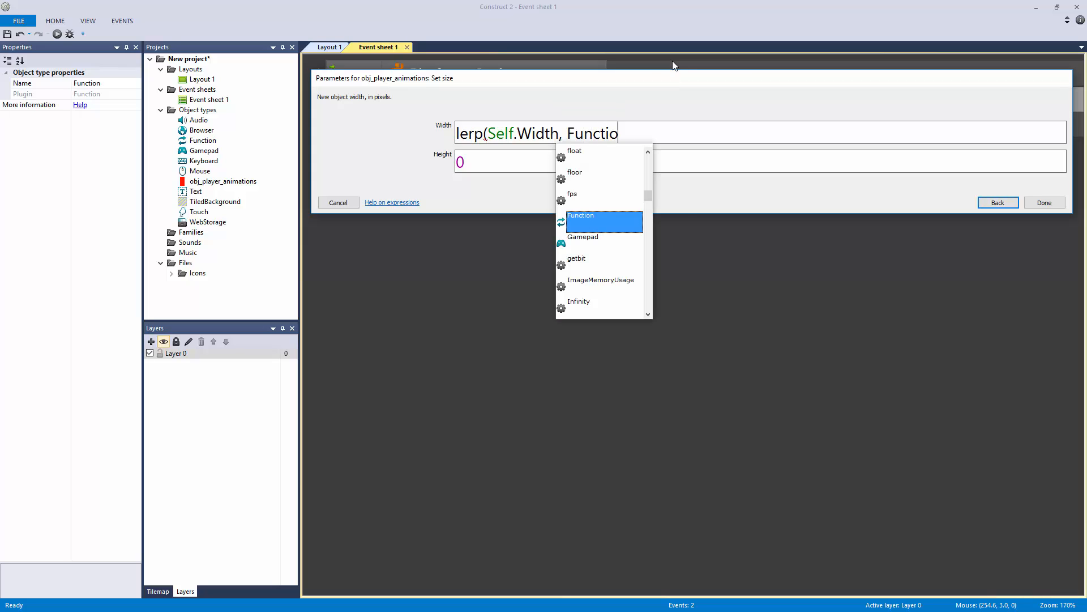
pyautogui.write('.Param(9')
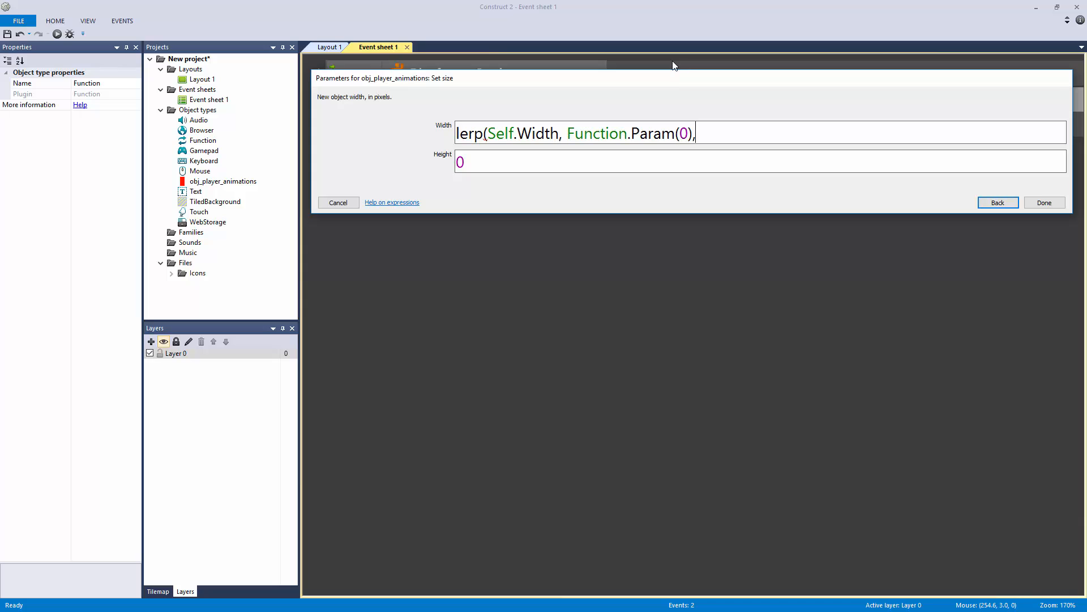
pyautogui.write('11 * dt)')
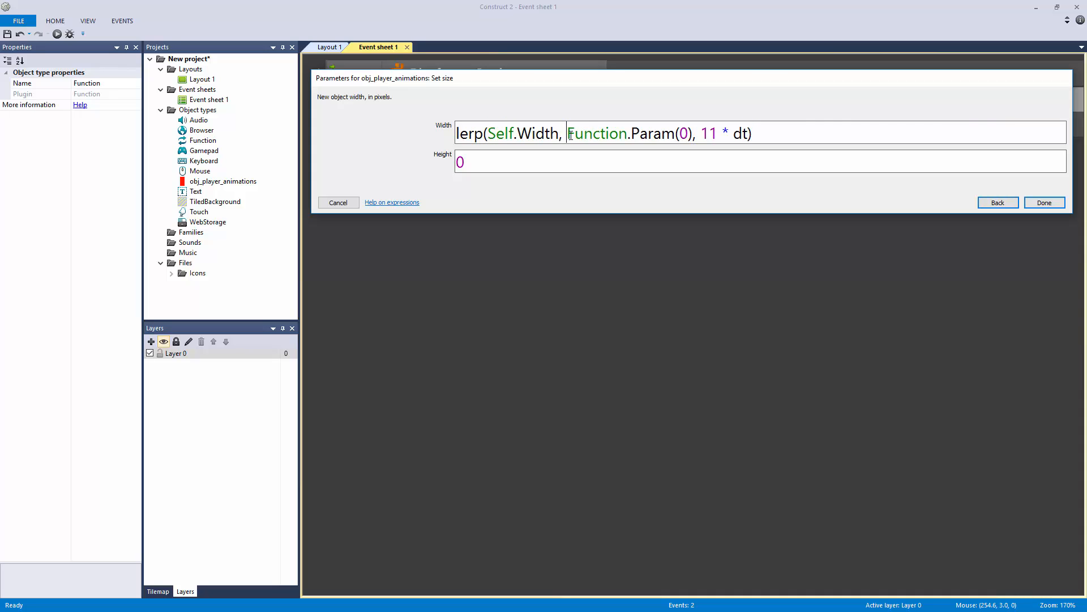
# Set the height to a matching lerp toward Function.Param(1) and confirm
pyautogui.click(603, 162)
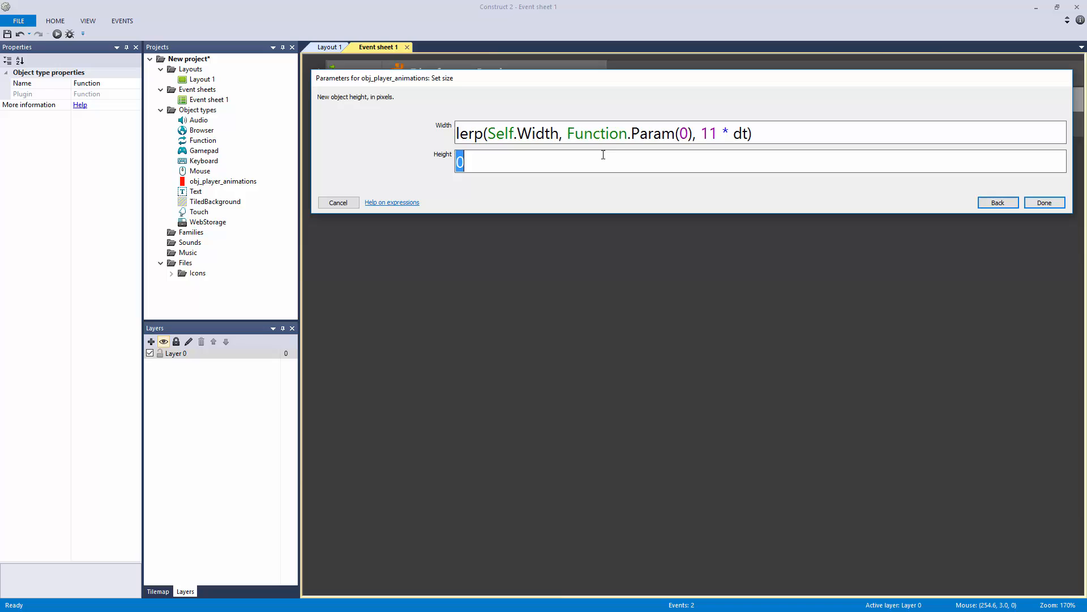
pyautogui.write('lerp(S')
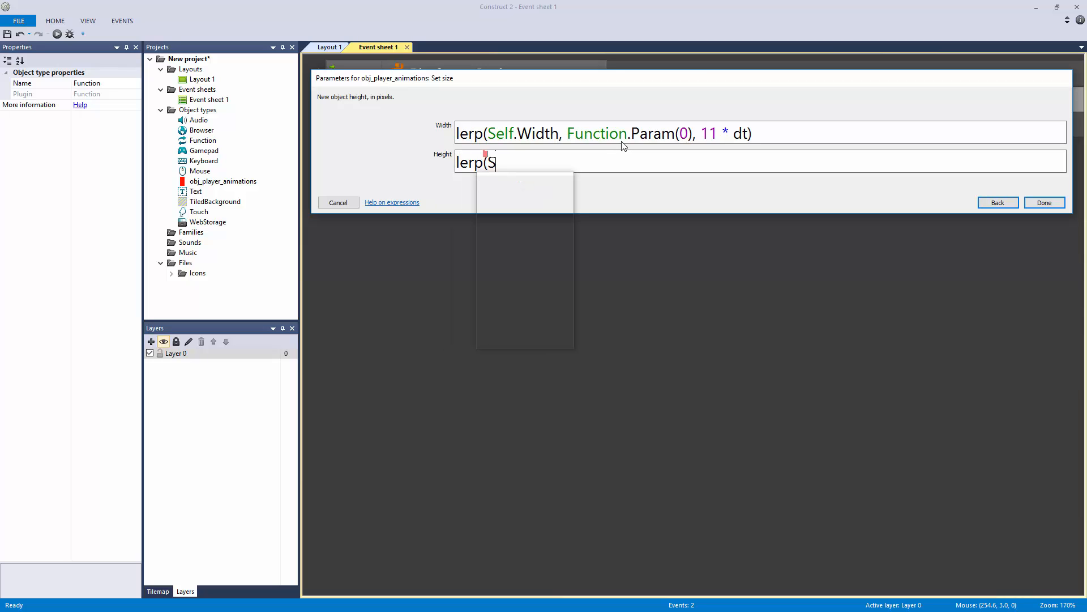
pyautogui.write('elf.Height, Function.Param*')
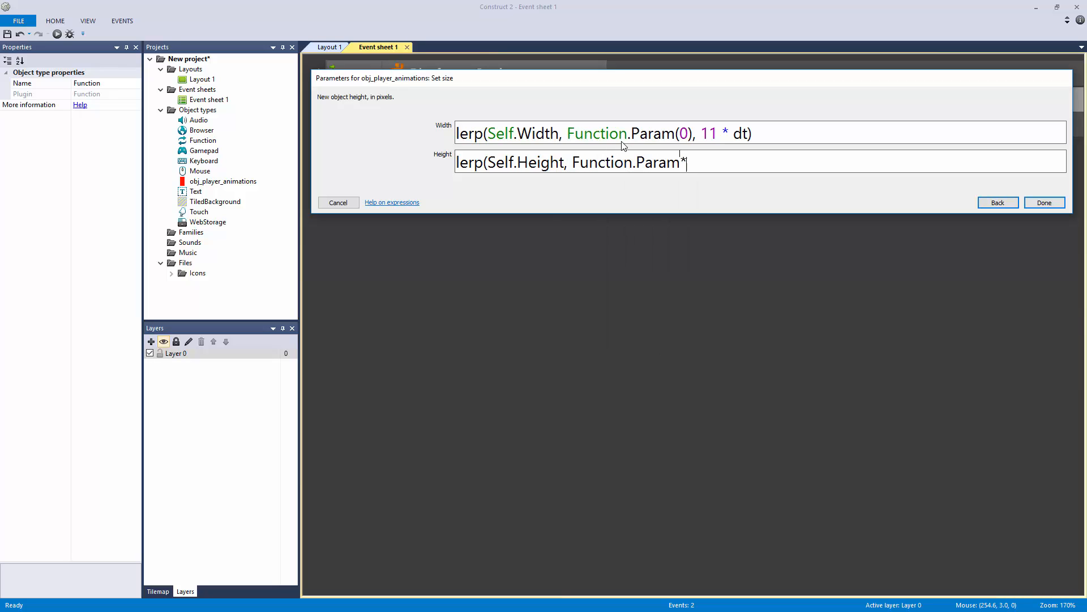
pyautogui.write('1),')
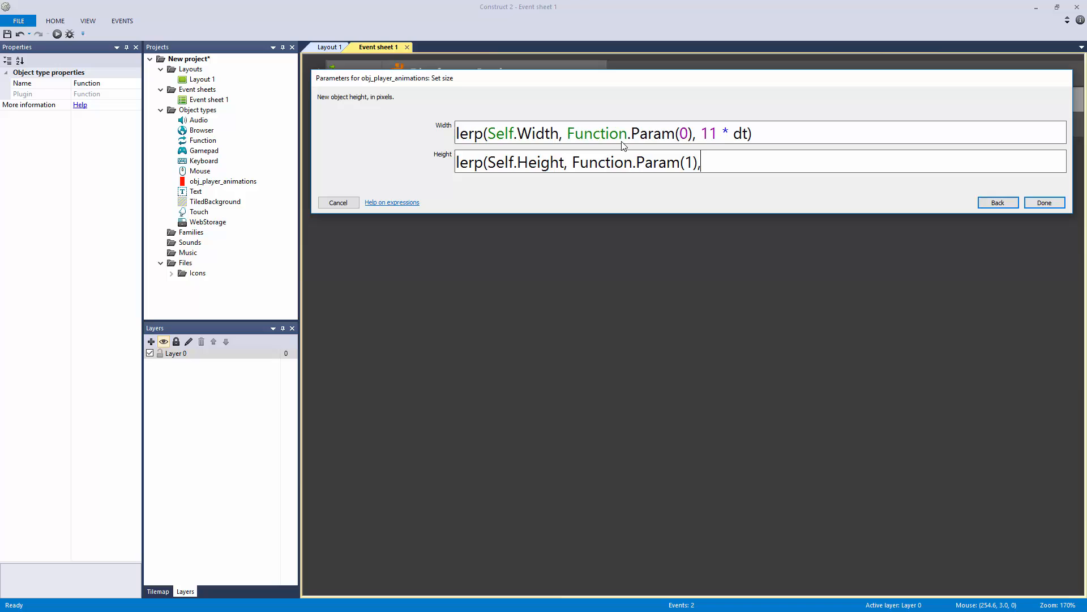
pyautogui.click(1044, 202)
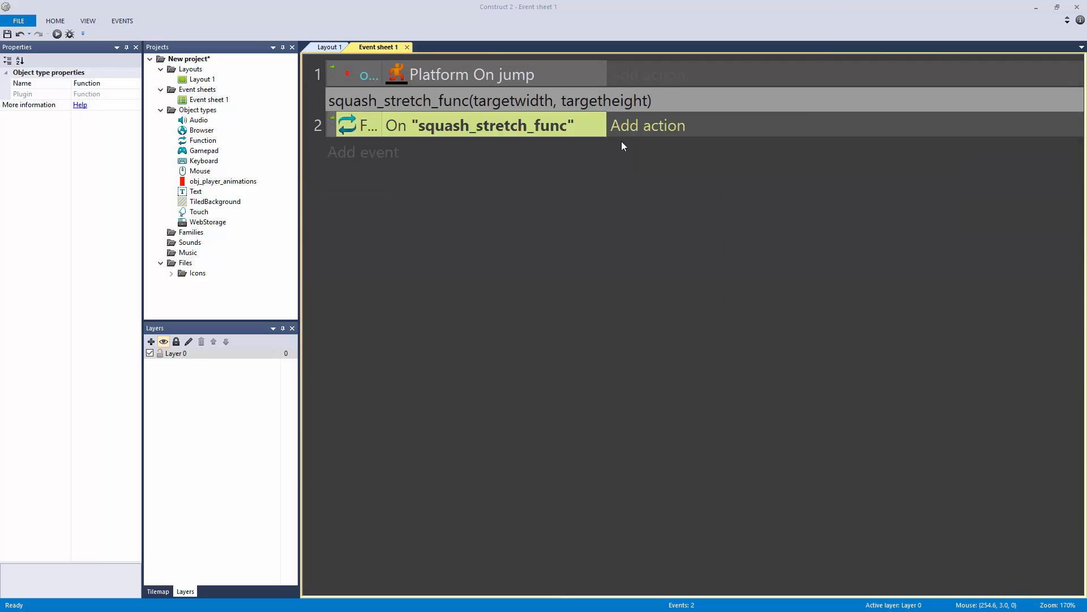
# Check the sprite's 8x16 size and add a duplicate Set size action resetting to (8, 16)
pyautogui.click(647, 125)
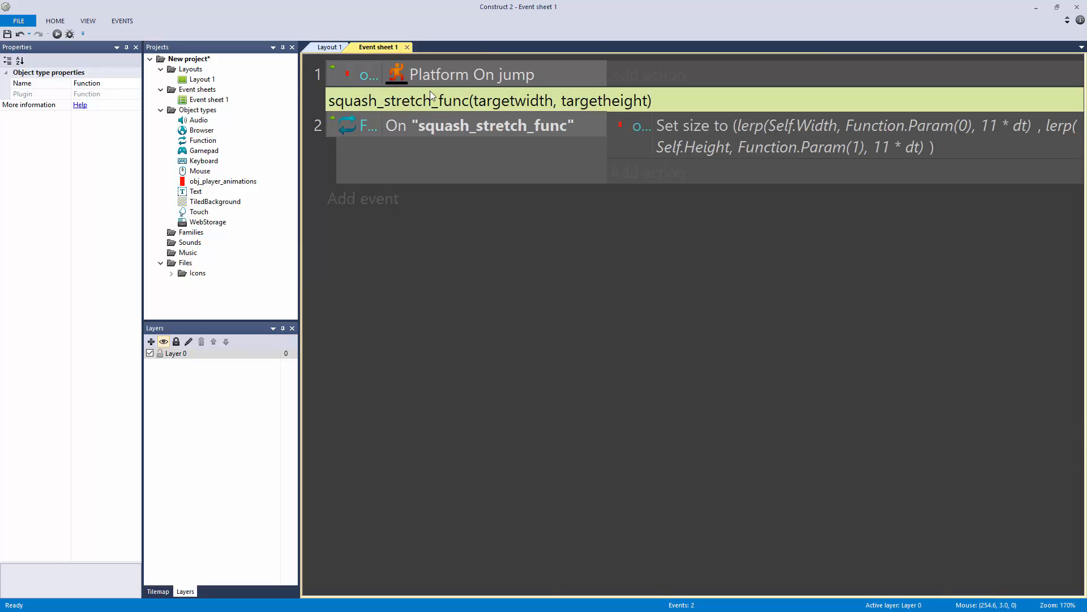
pyautogui.moveTo(526, 118)
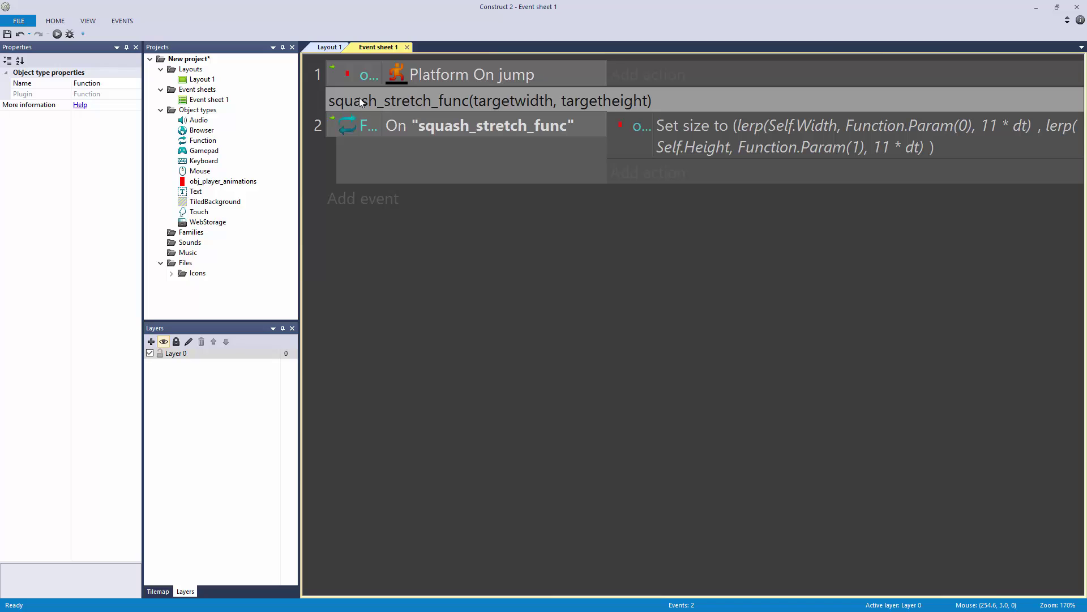
pyautogui.click(223, 181)
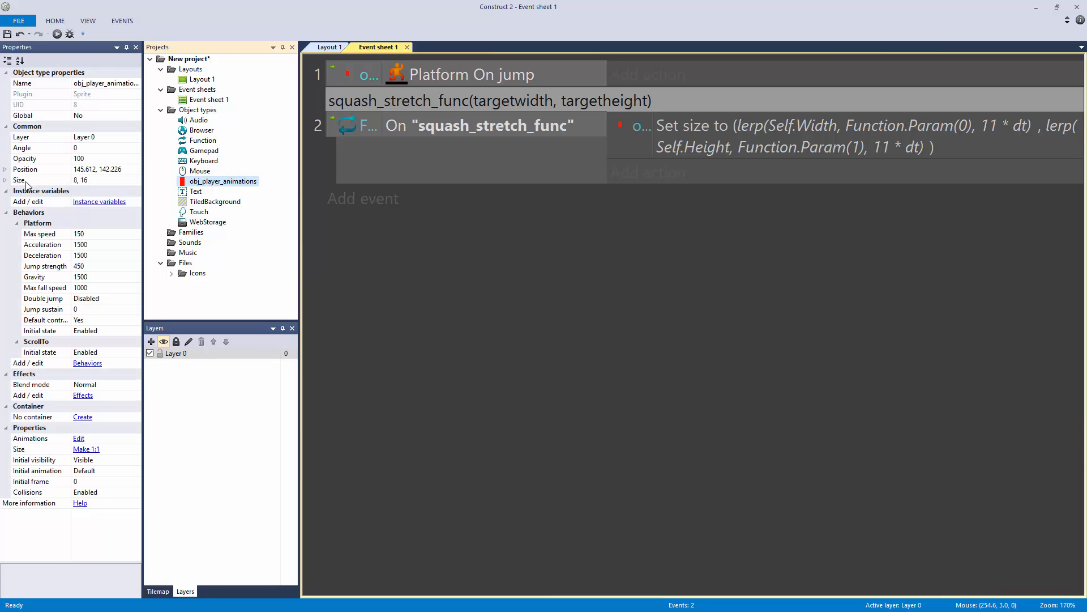
pyautogui.click(5, 180)
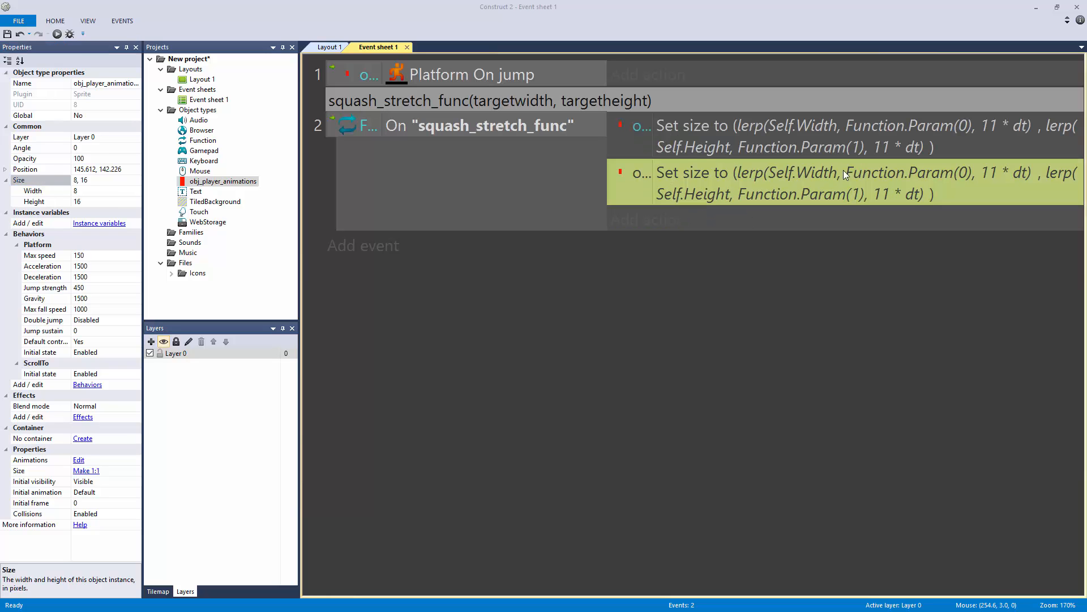
pyautogui.doubleClick(843, 173)
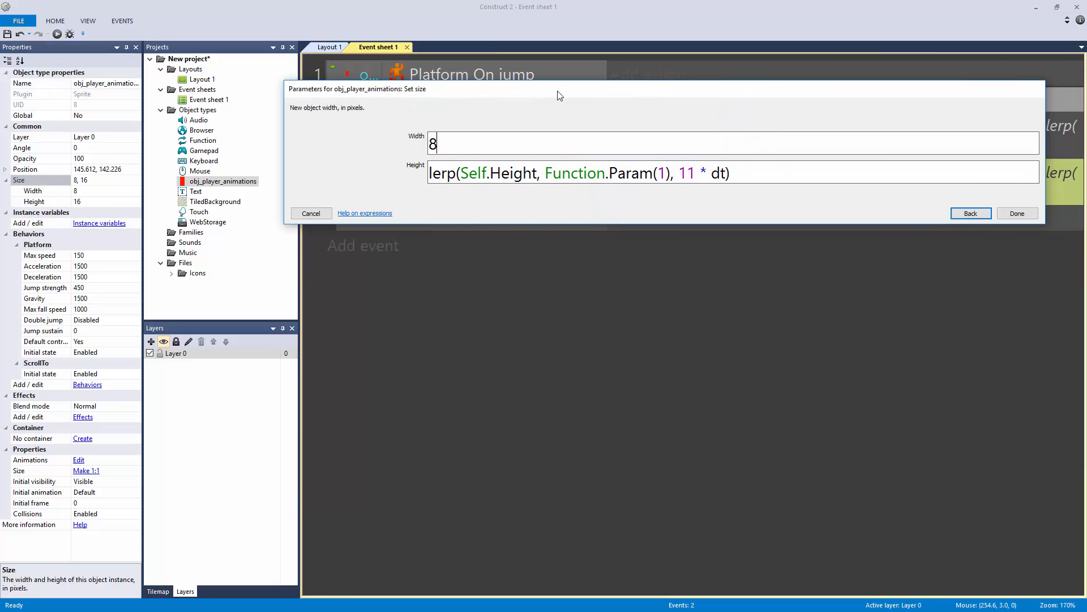
pyautogui.click(1017, 213)
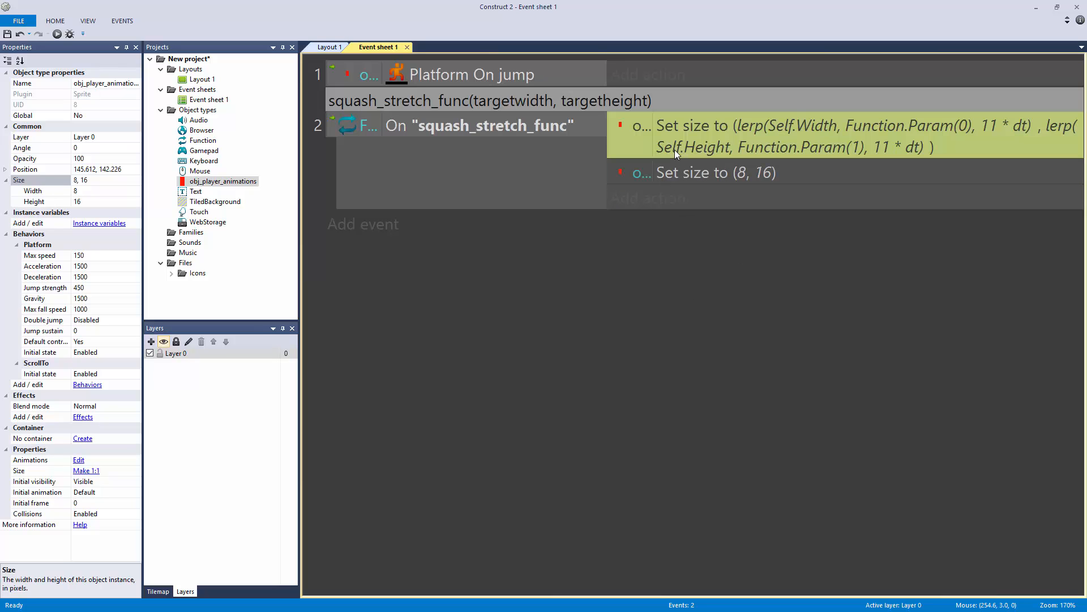
pyautogui.click(702, 172)
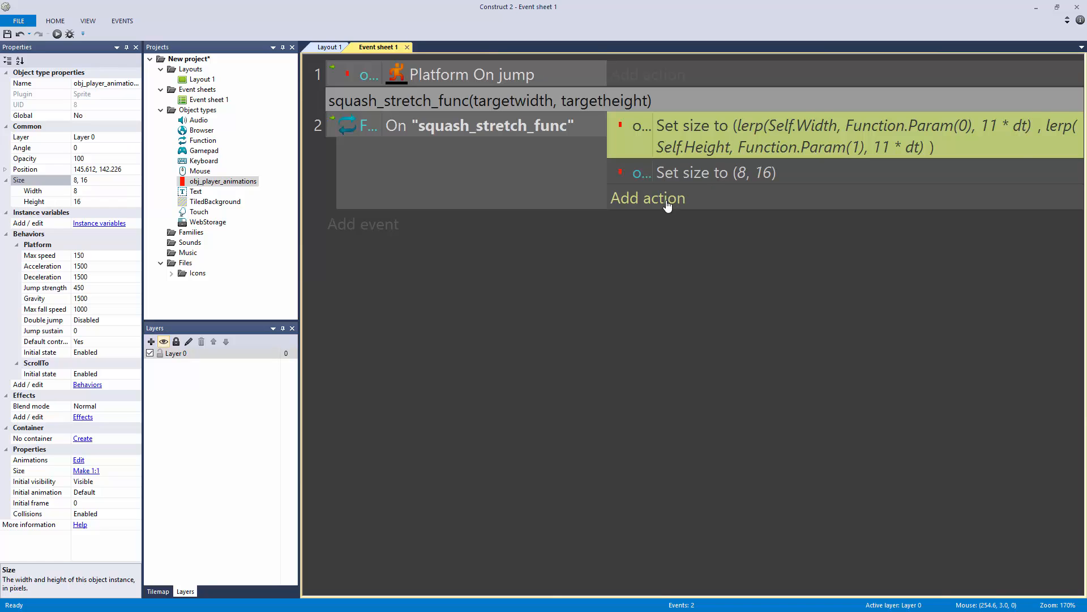
pyautogui.click(648, 197)
pyautogui.write('0.1')
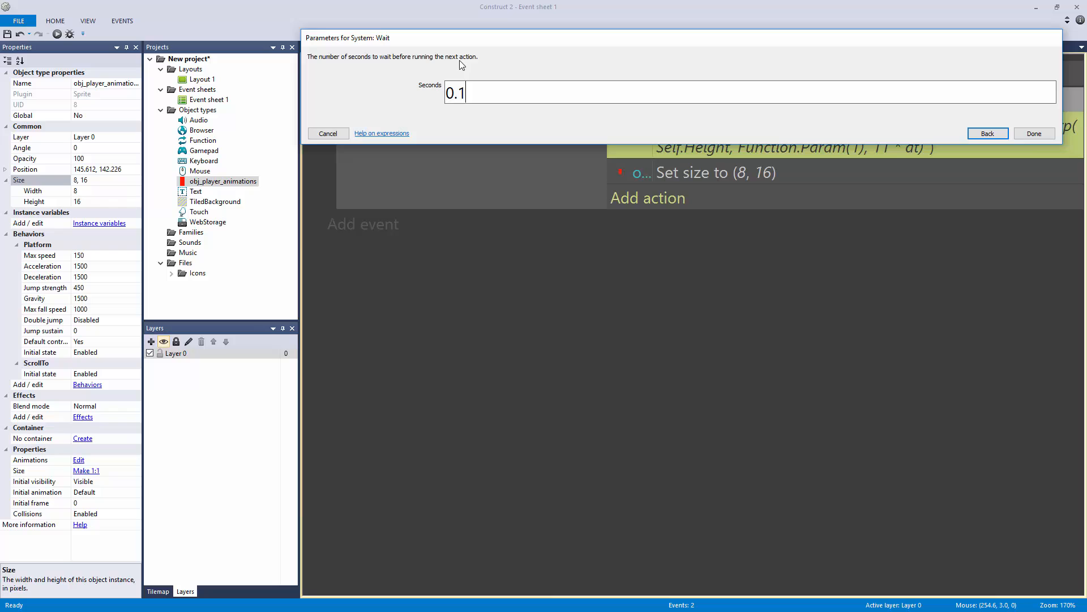
pyautogui.click(1035, 133)
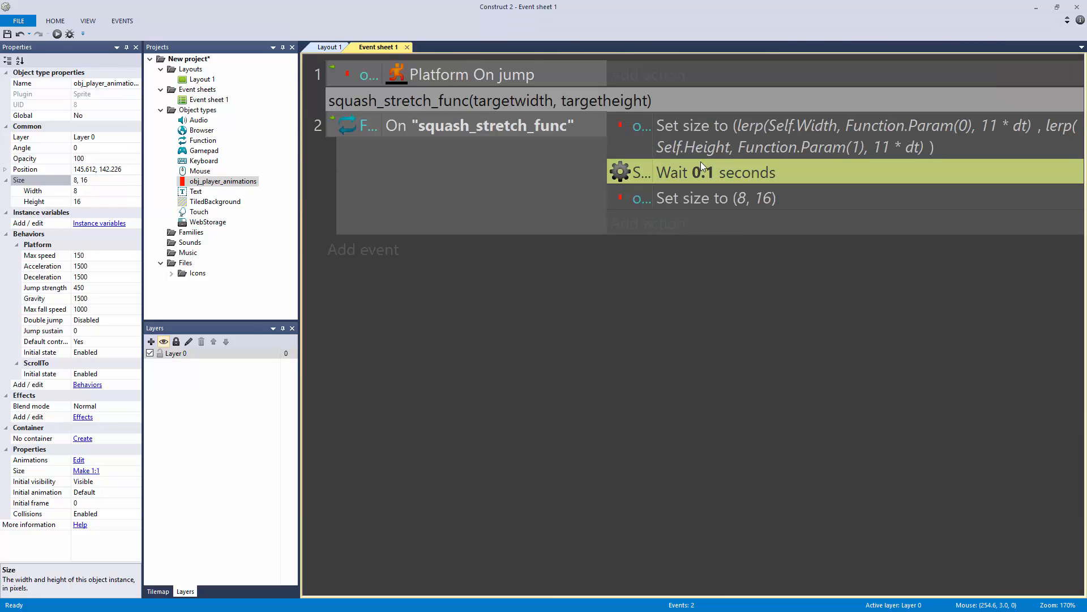
pyautogui.moveTo(777, 188)
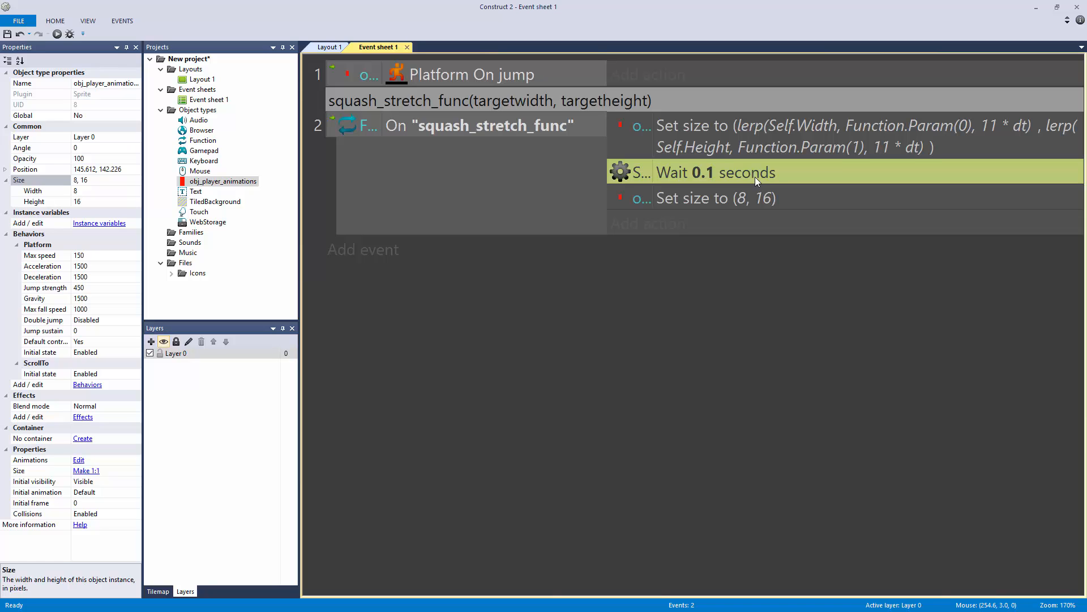
pyautogui.moveTo(663, 108)
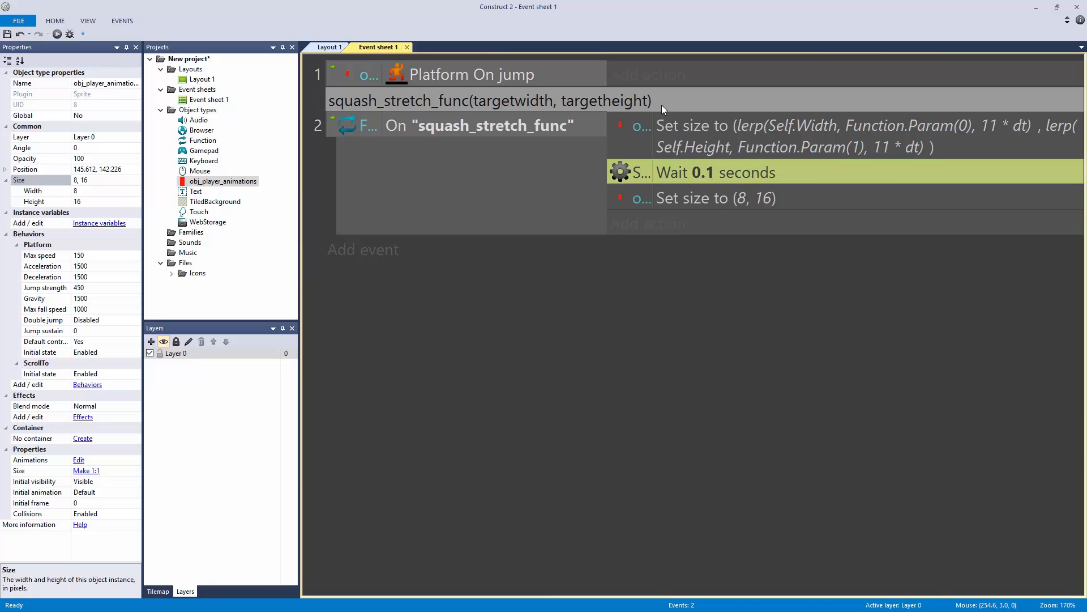
# Give On jump a Call function action for "squash_stretch_func" with parameters 16 and 8
pyautogui.click(721, 136)
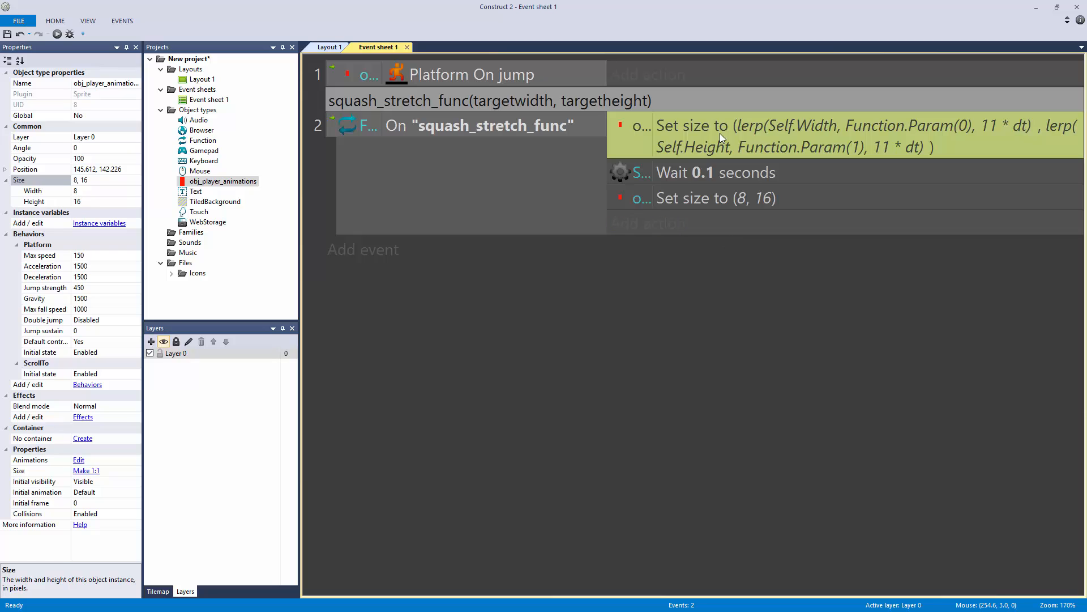
pyautogui.moveTo(734, 131)
pyautogui.write('"squash_stret')
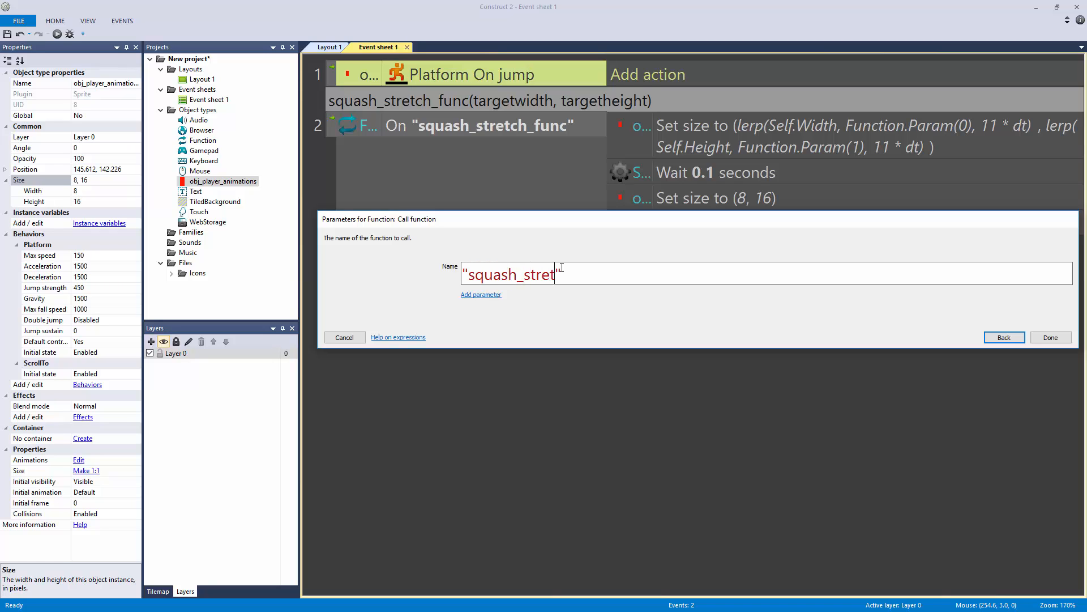
pyautogui.write('ch_func"')
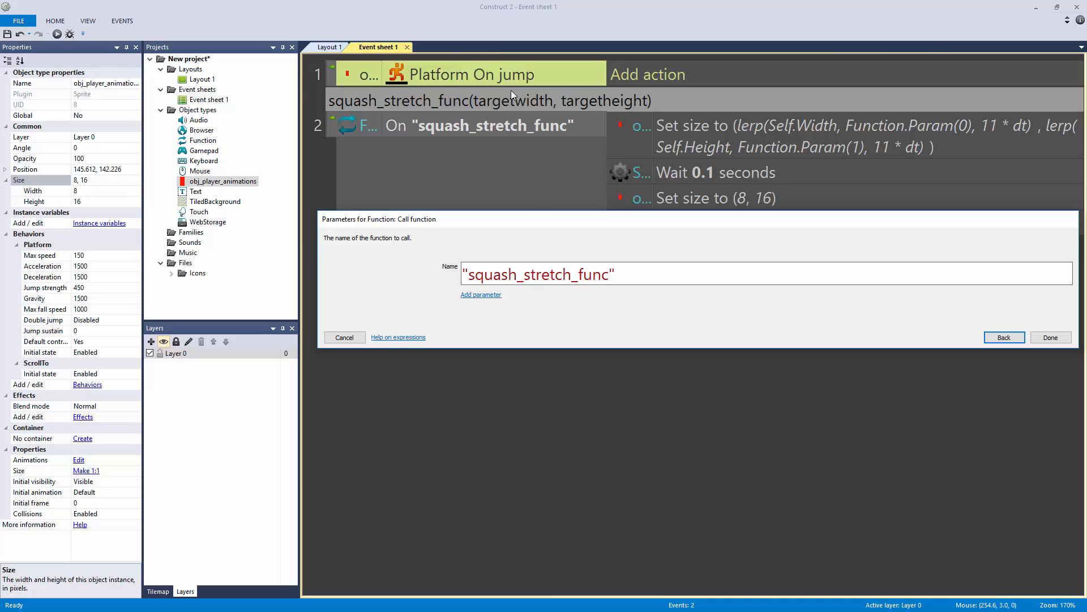
pyautogui.click(481, 294)
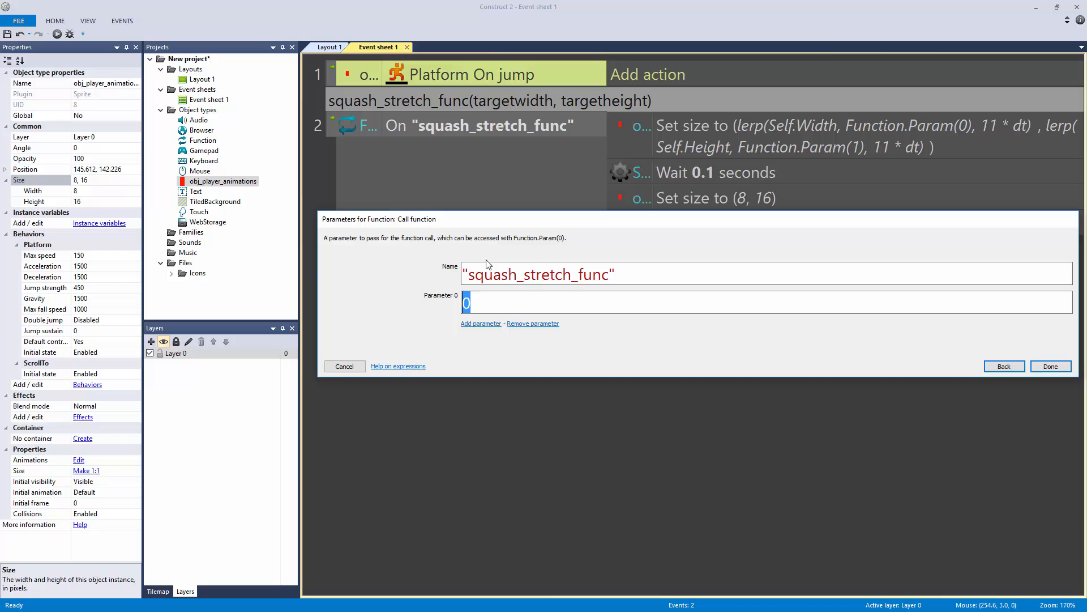
pyautogui.moveTo(494, 258)
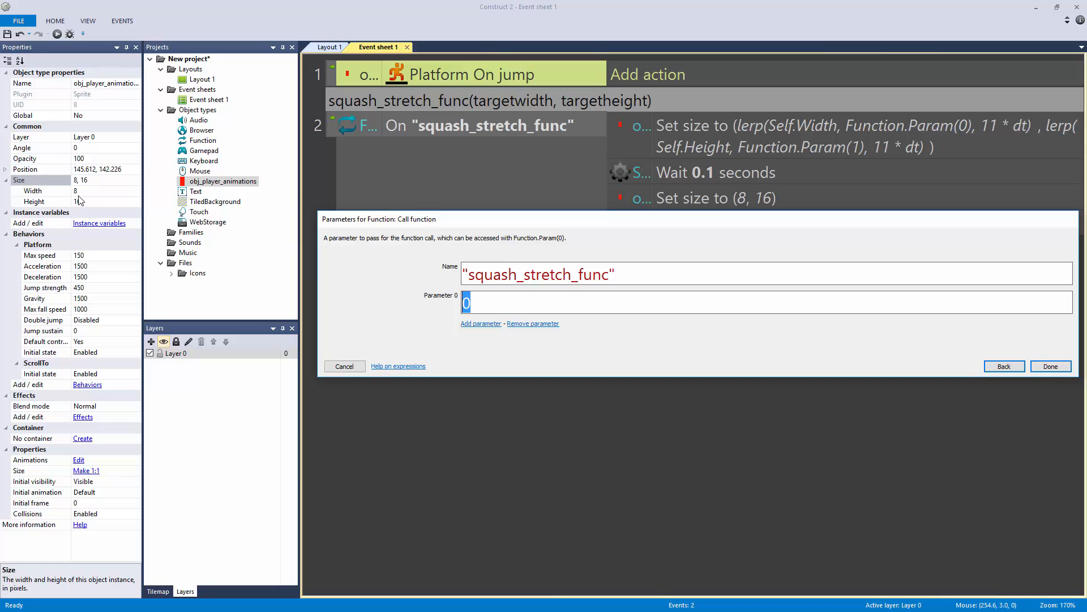
pyautogui.write('16')
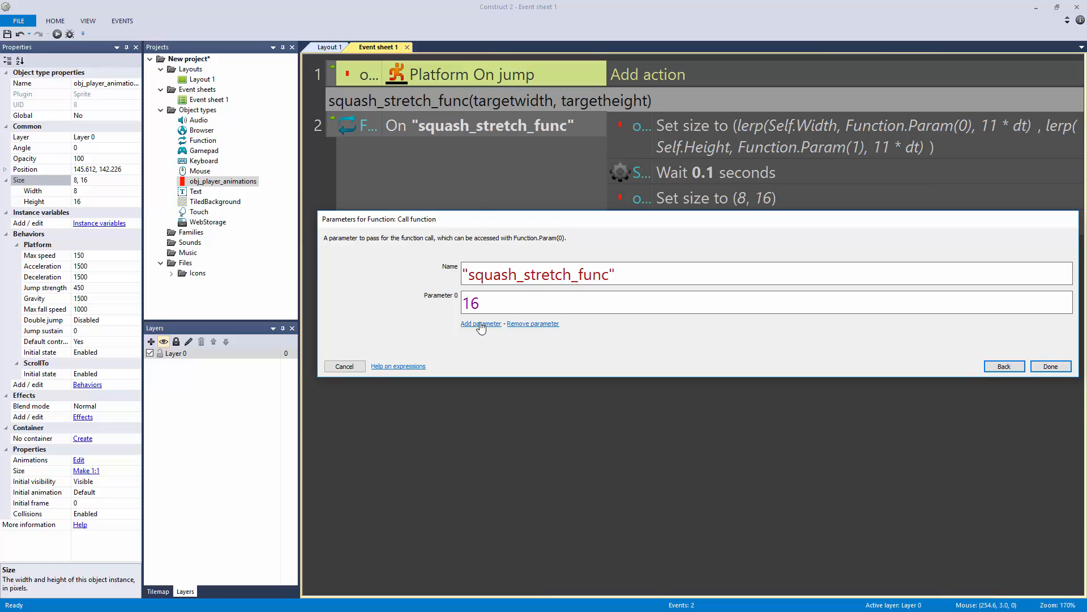
pyautogui.click(481, 323)
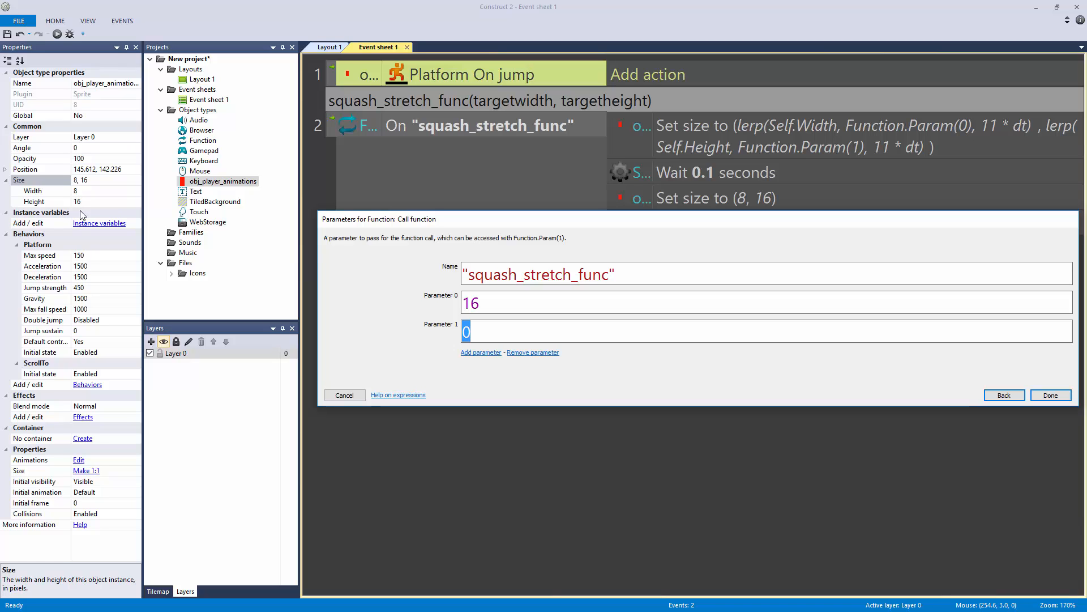
pyautogui.click(1050, 395)
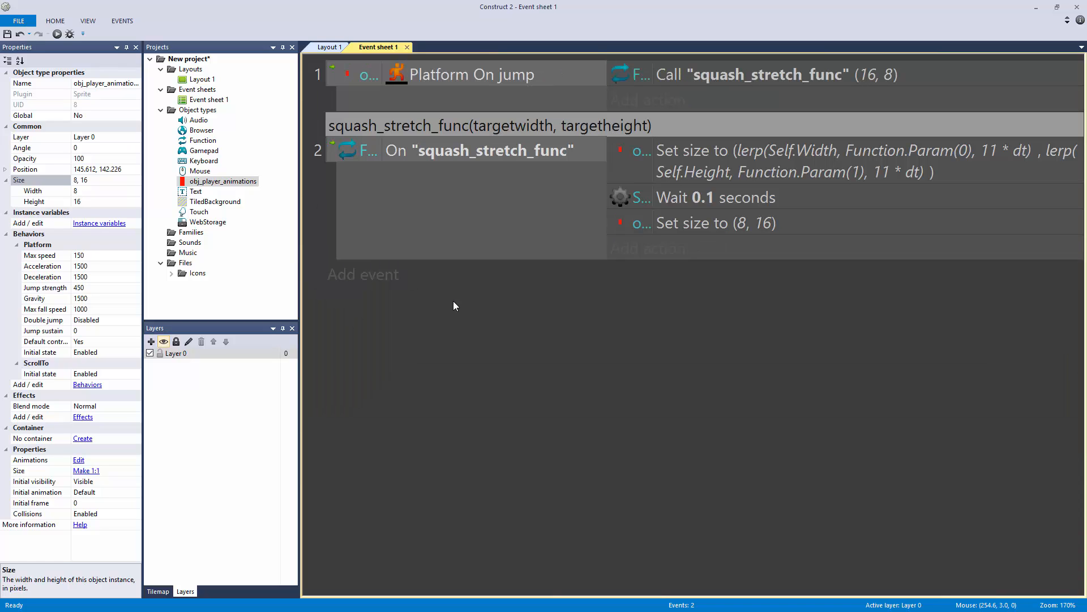
pyautogui.click(775, 74)
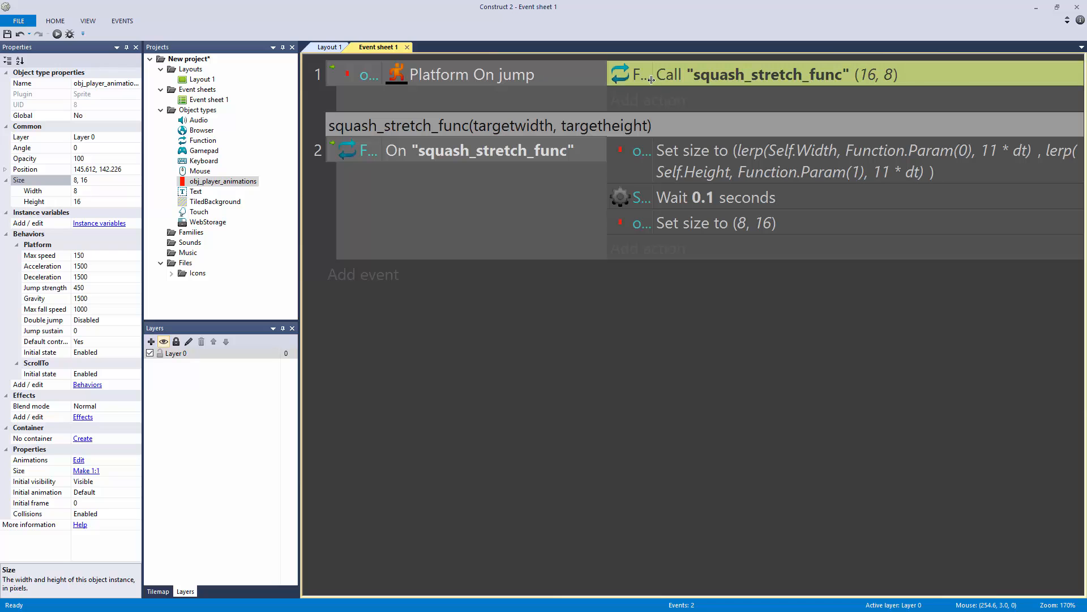
# Add an On landed event calling squash_stretch_func(16, 8) and preview from Layout 1
pyautogui.click(329, 47)
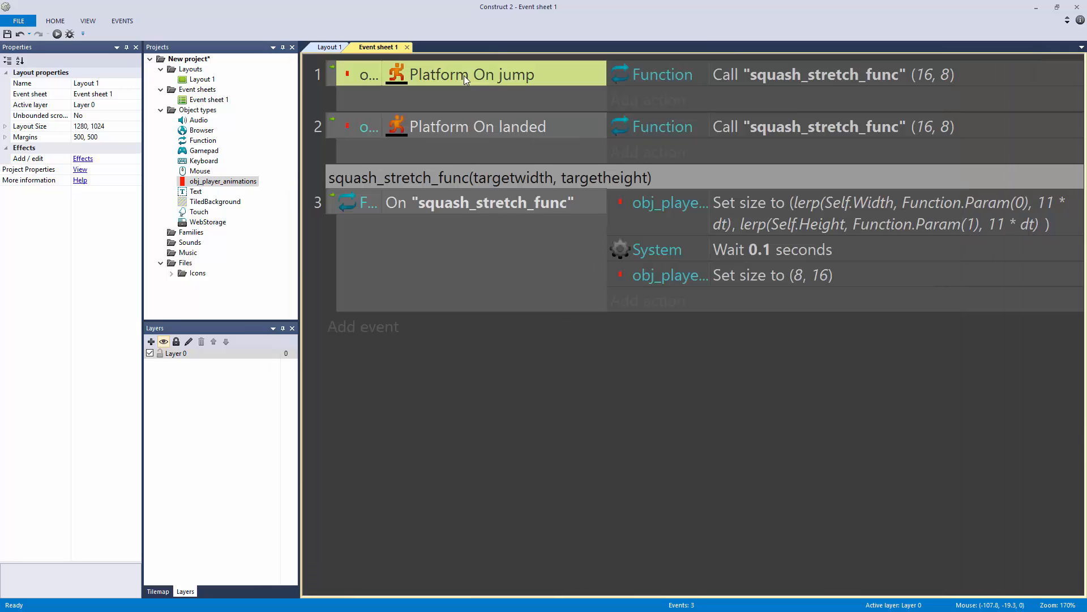
pyautogui.click(330, 47)
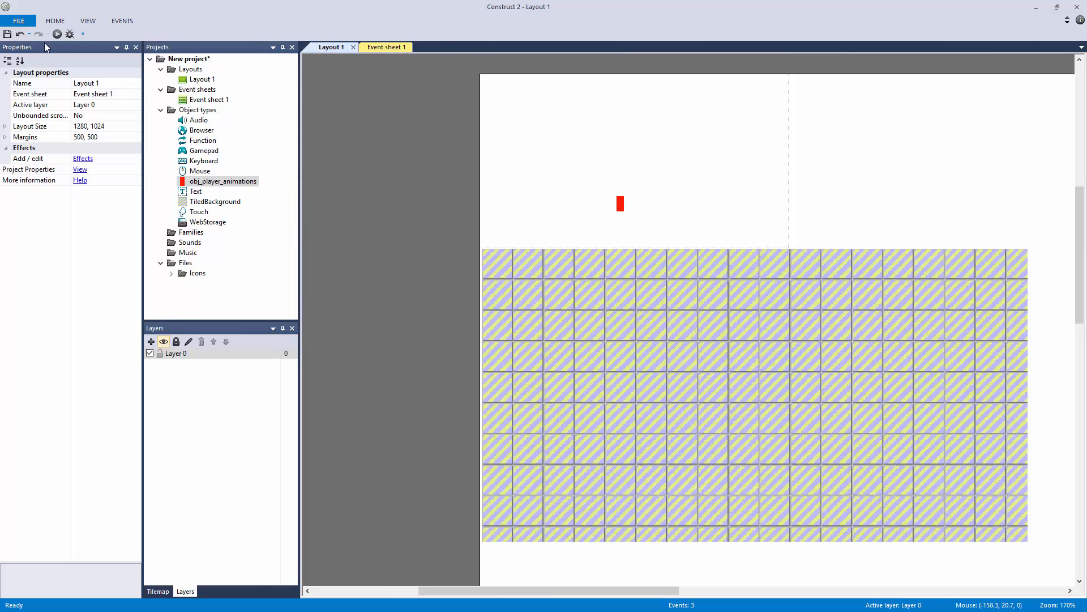
pyautogui.click(55, 33)
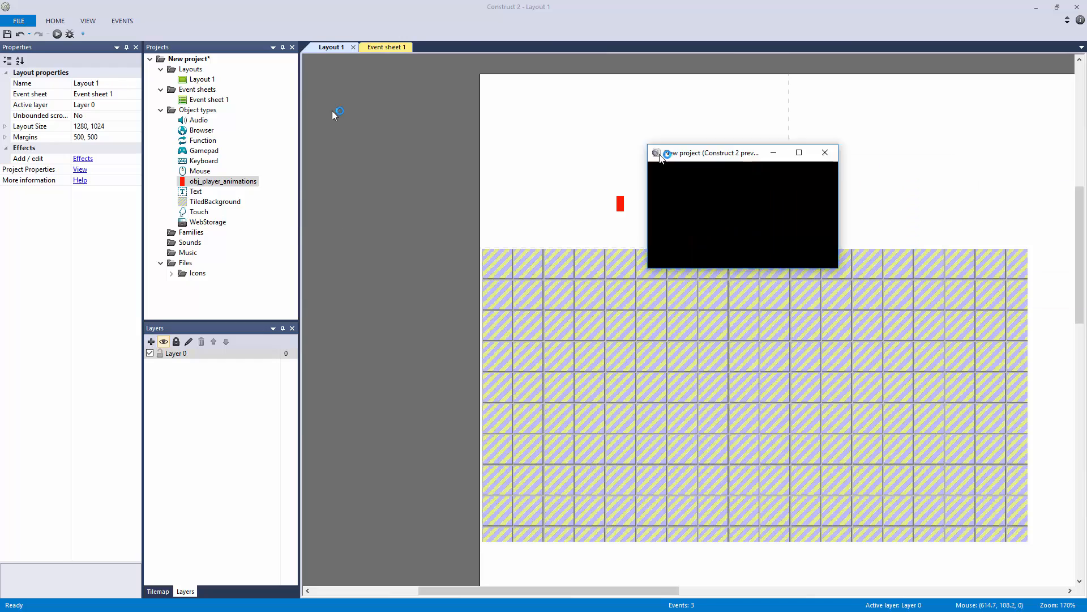
pyautogui.click(825, 152)
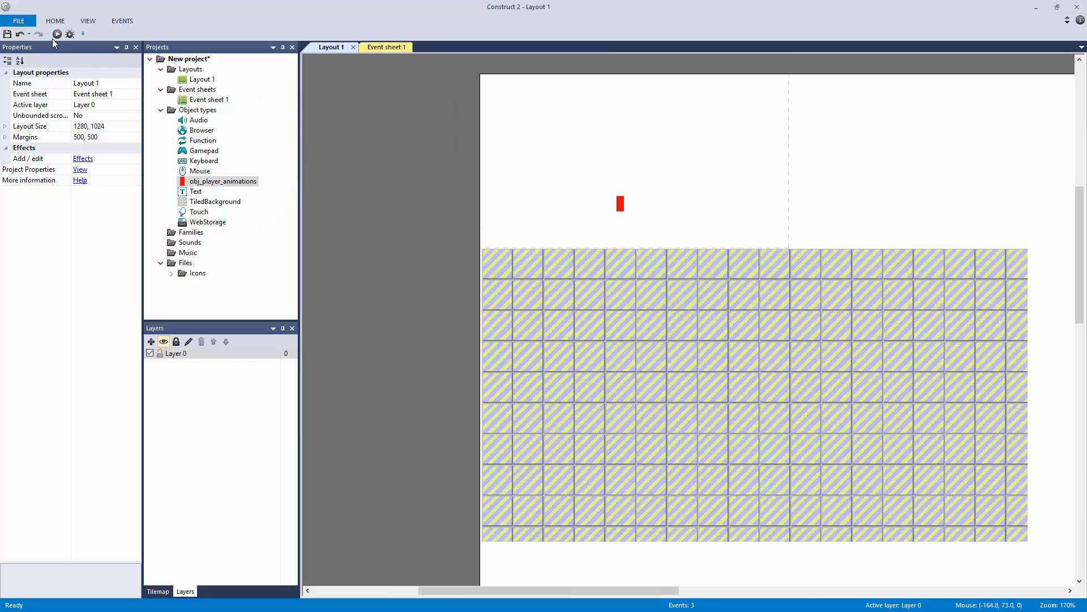
pyautogui.click(57, 32)
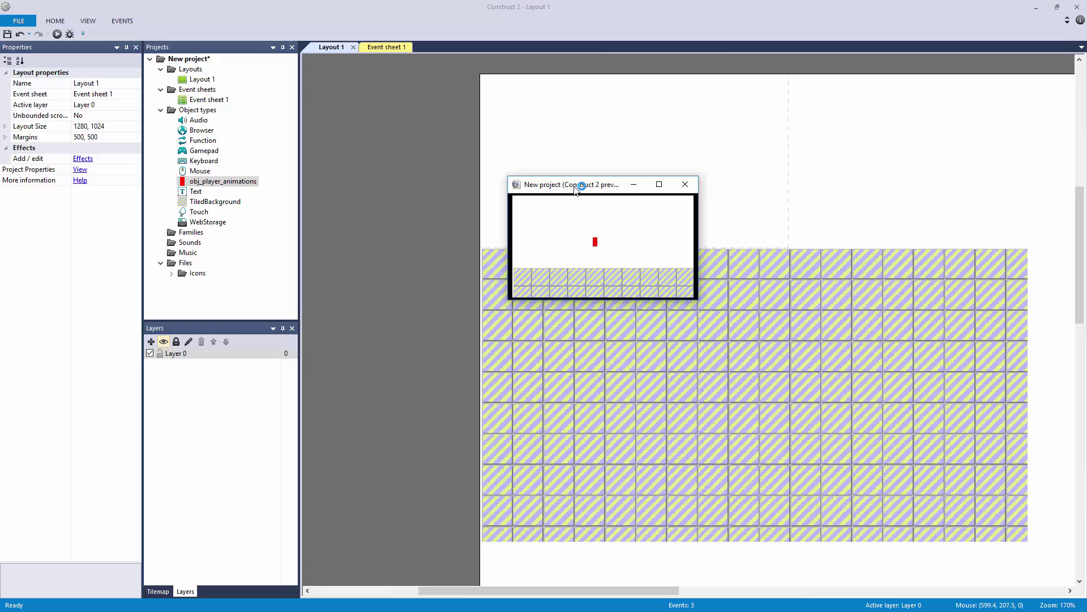
pyautogui.click(659, 184)
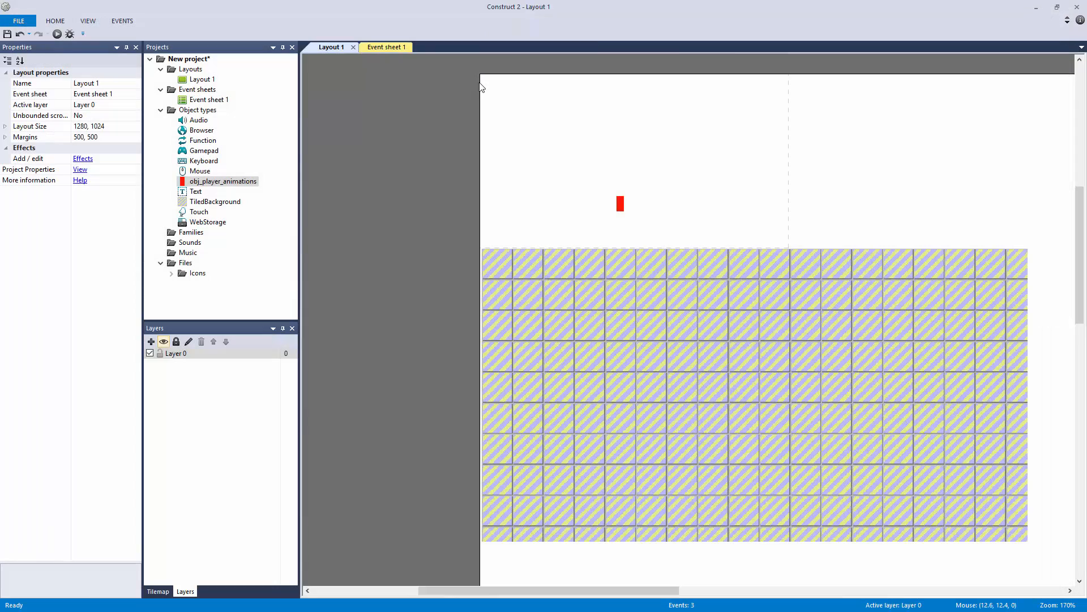
# Change the On landed call to (32, 4), preview, and raise the wait to 0.4 seconds
pyautogui.click(387, 47)
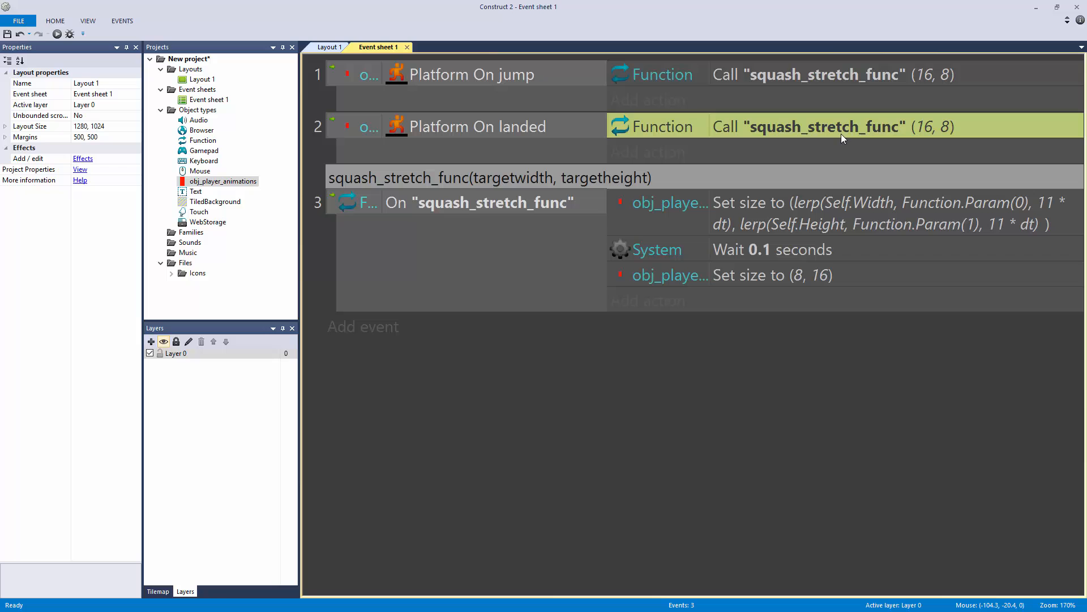
pyautogui.doubleClick(824, 125)
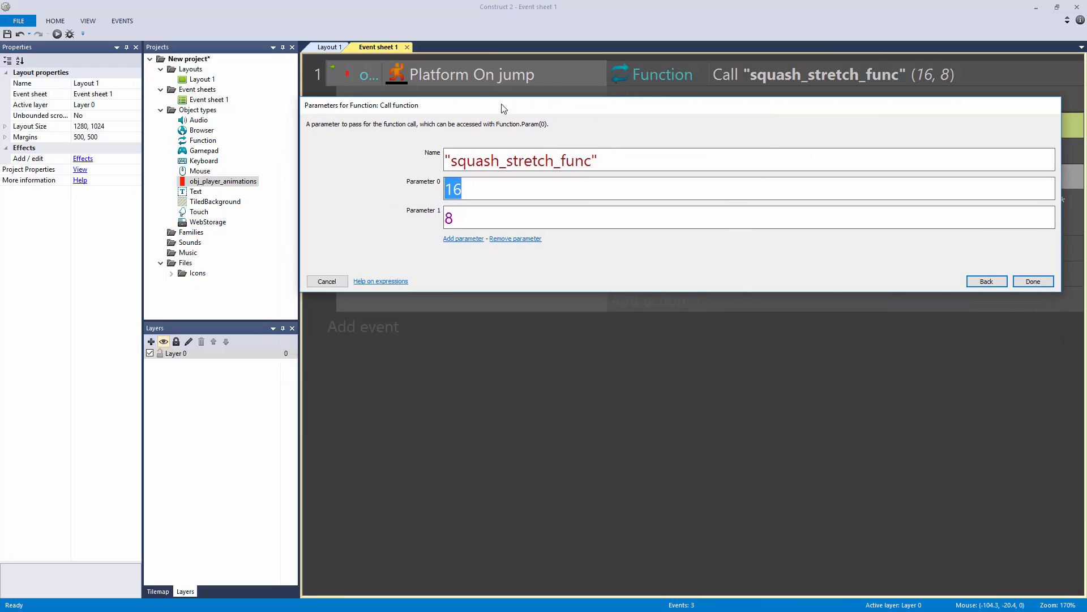
pyautogui.write('32')
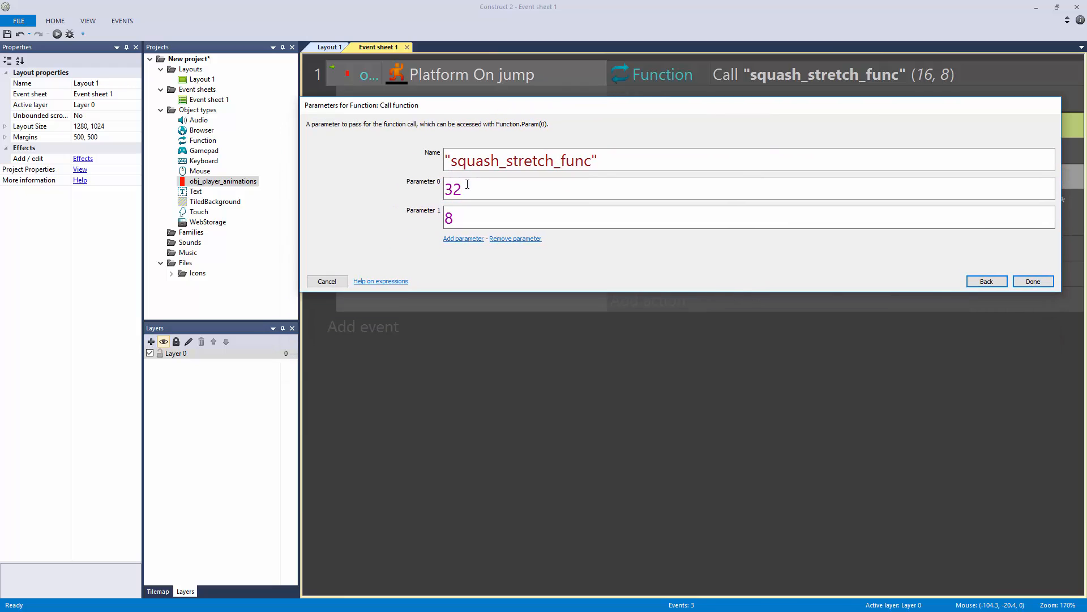
pyautogui.click(1033, 281)
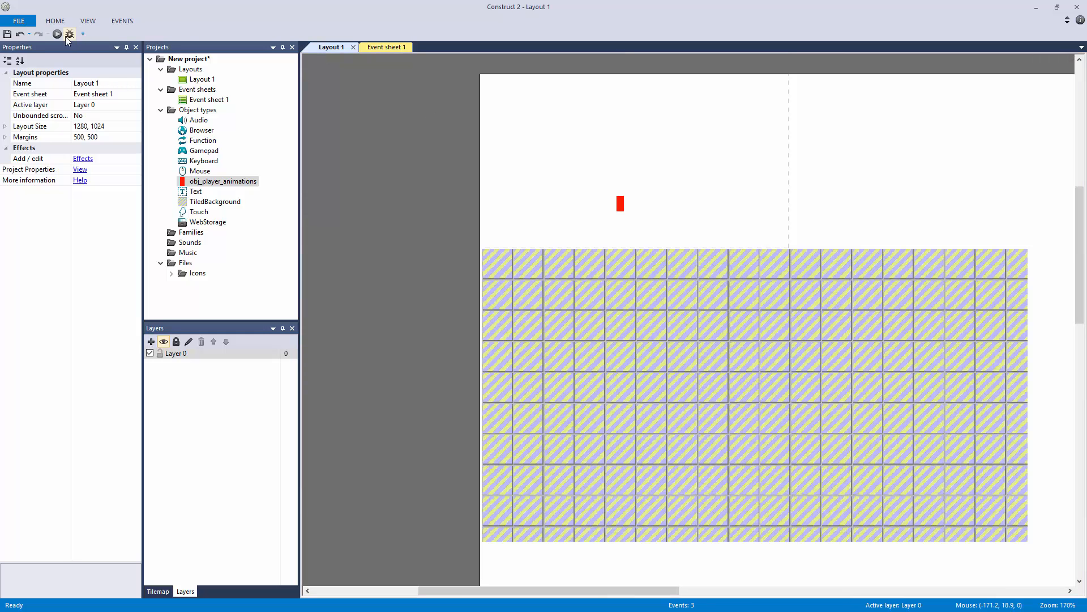
pyautogui.click(55, 32)
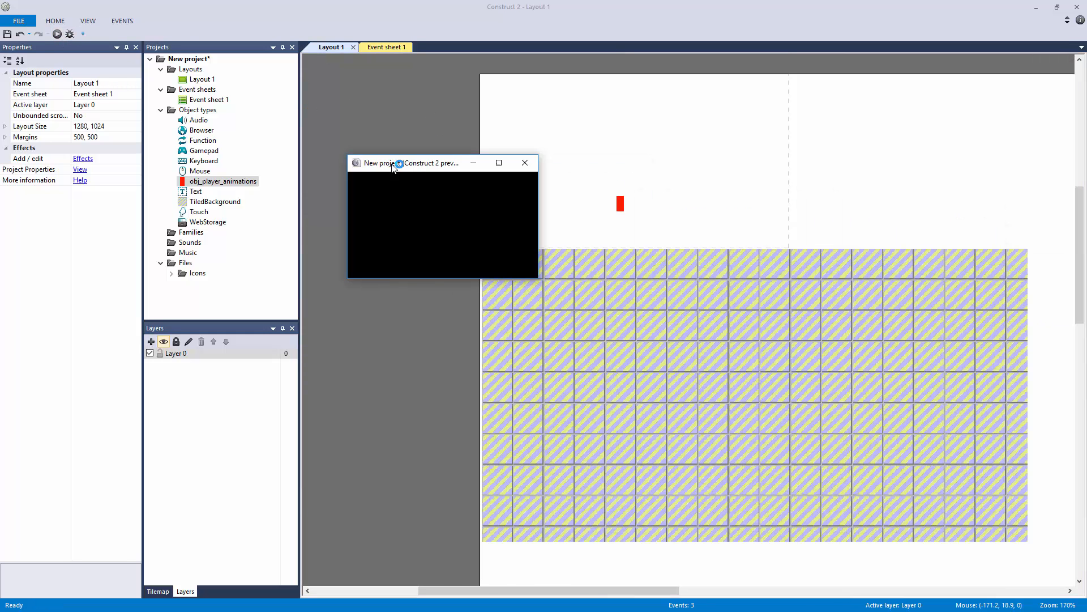
pyautogui.click(499, 163)
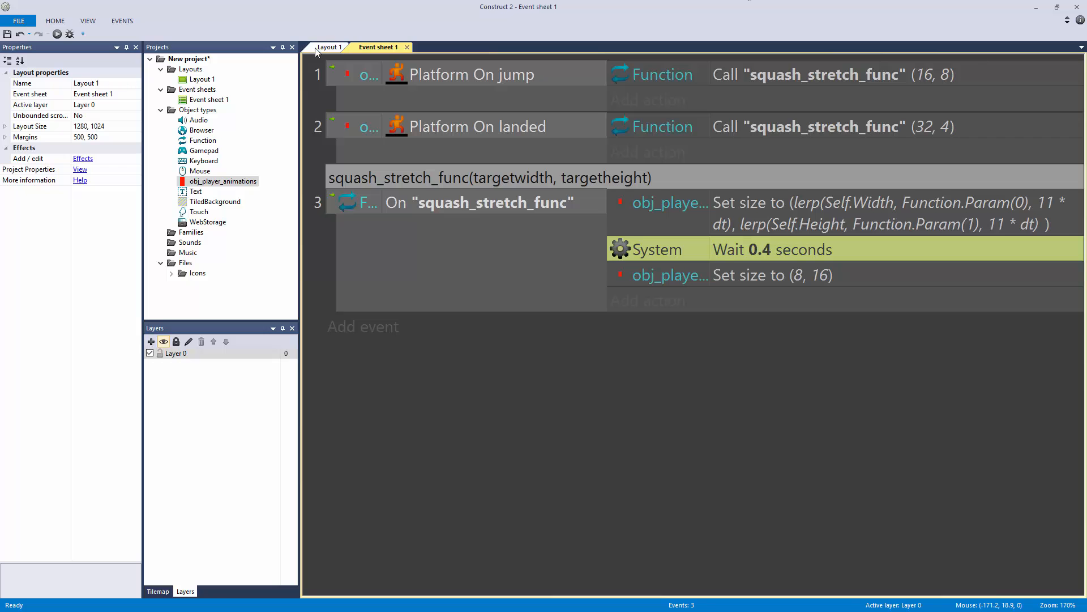
# Preview the game from Layout 1, then change the squash_stretch_func wait to 0.05 seconds
pyautogui.click(332, 47)
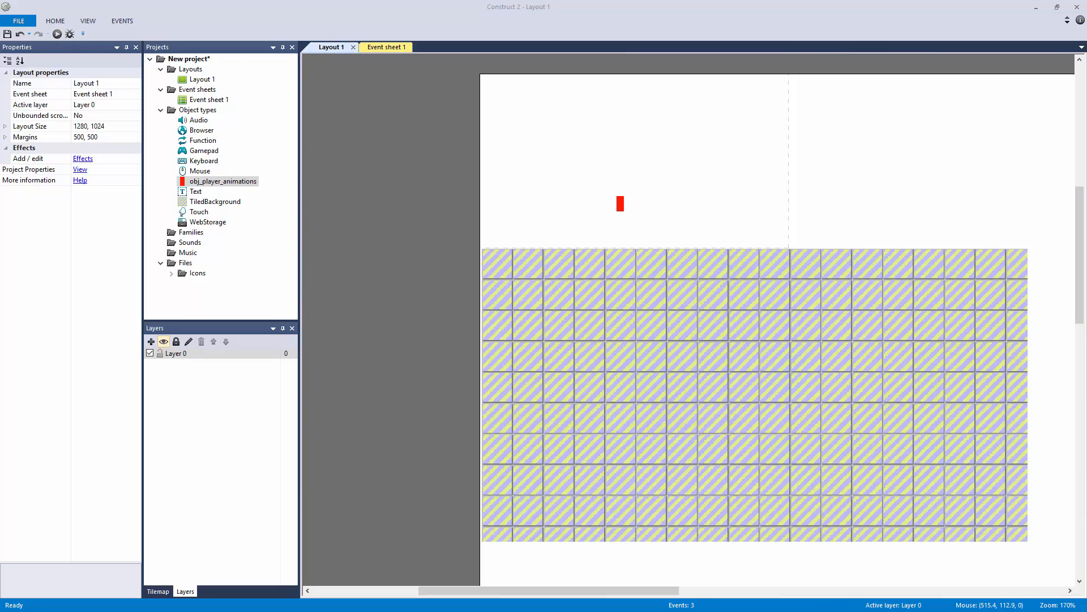
pyautogui.click(55, 32)
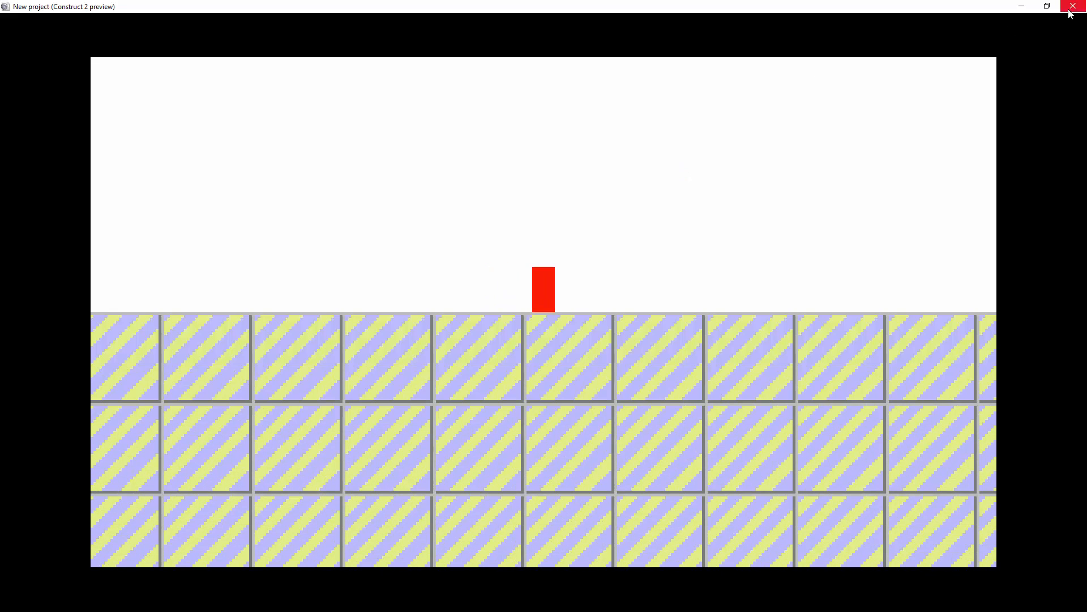
pyautogui.click(1070, 7)
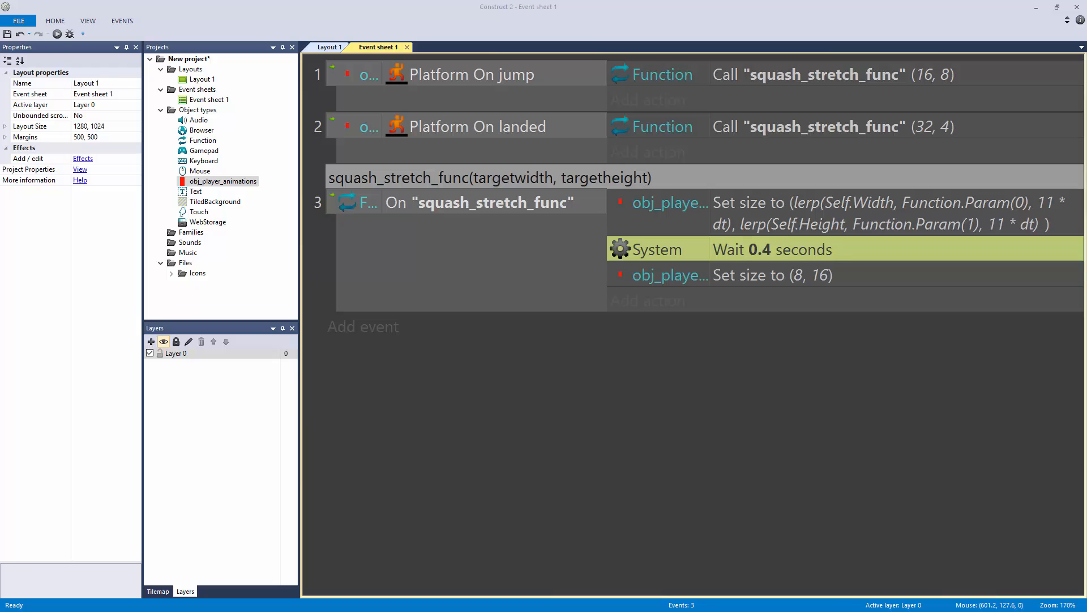
pyautogui.doubleClick(772, 249)
pyautogui.write('05')
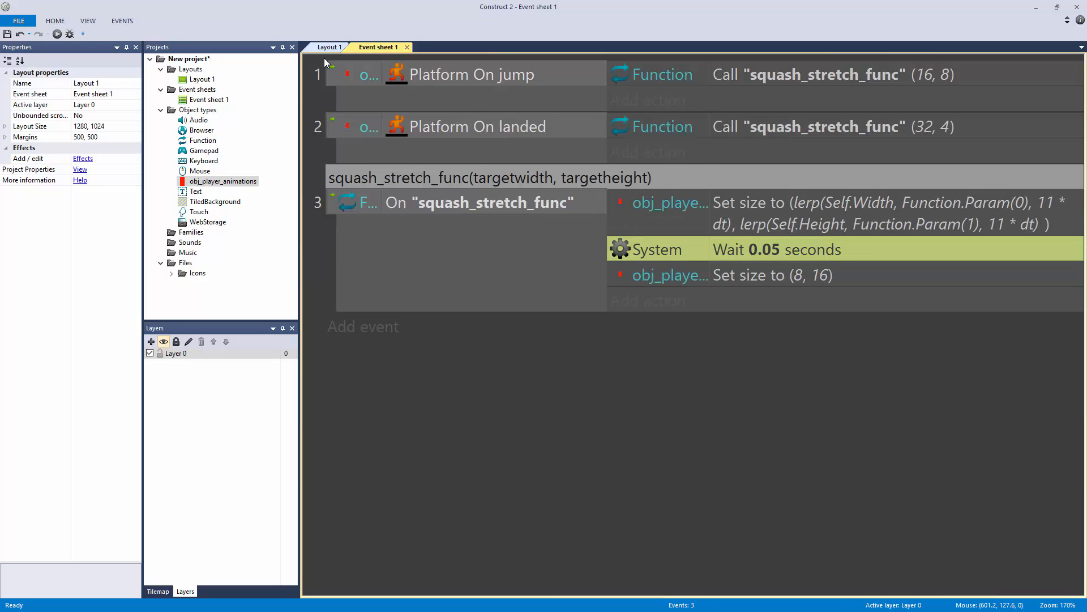
# Preview Layout 1 again to test the 0.05-second squash-and-stretch wait
pyautogui.click(328, 47)
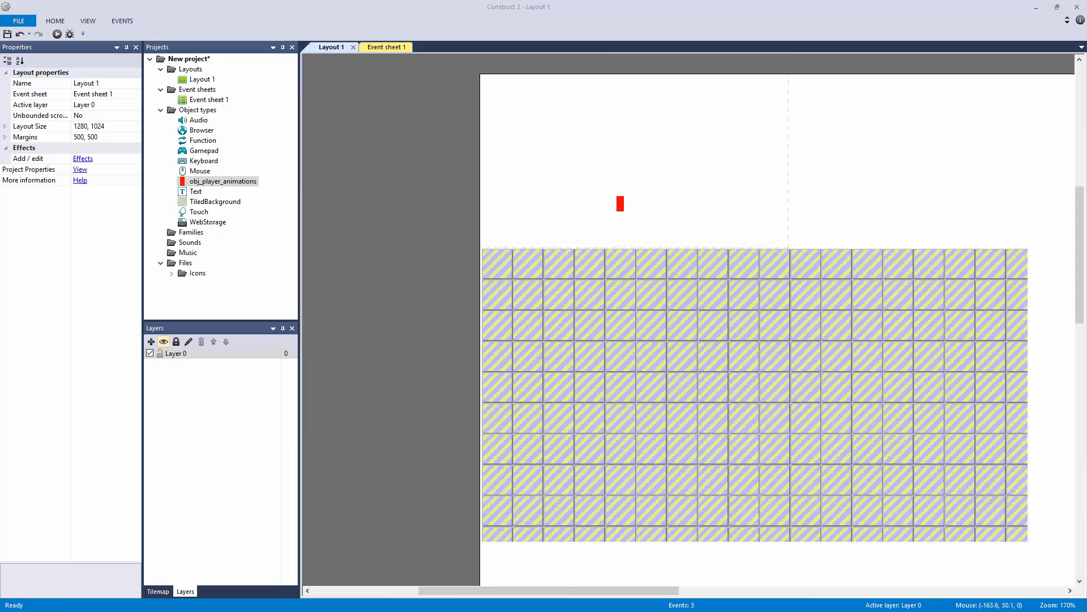
pyautogui.click(55, 32)
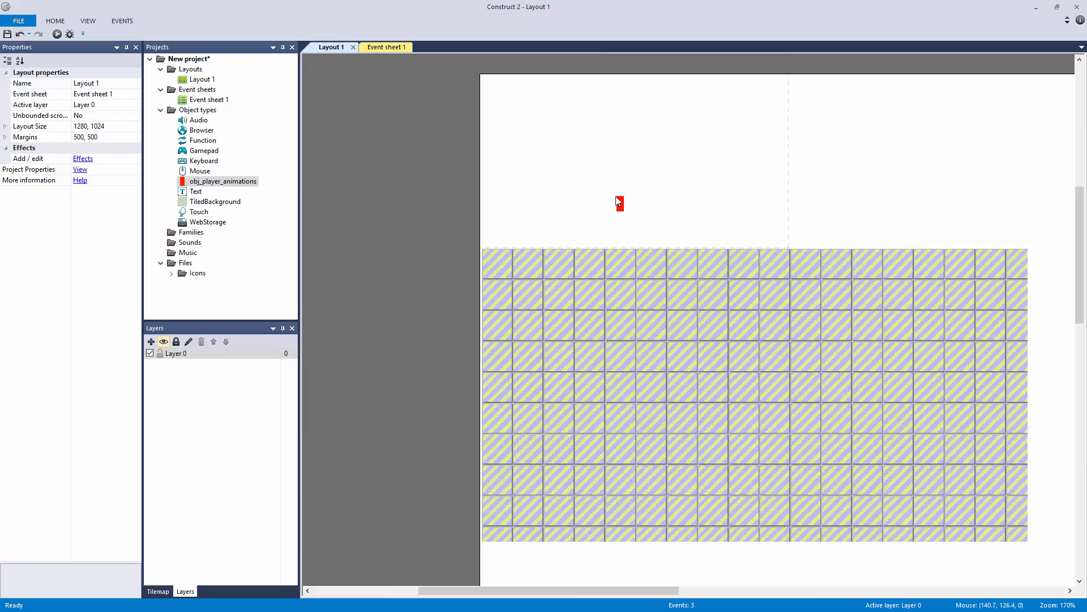
pyautogui.moveTo(805, 159)
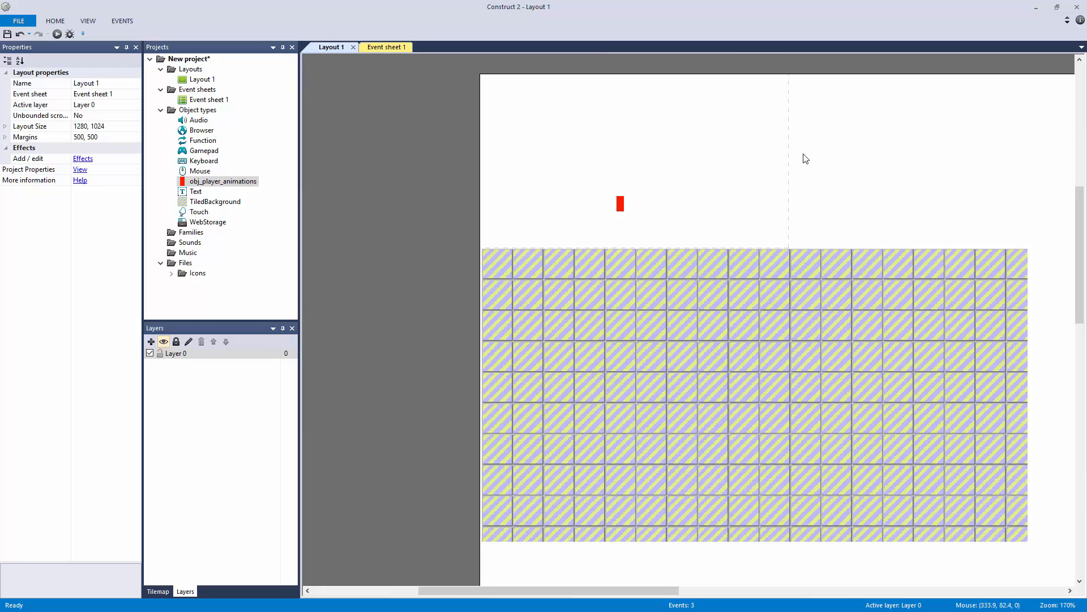